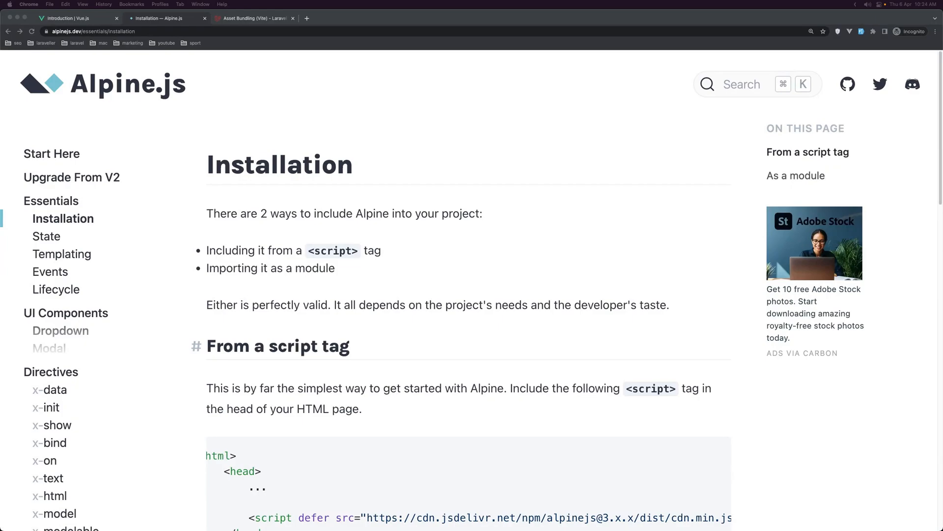
mouse_move(331, 156)
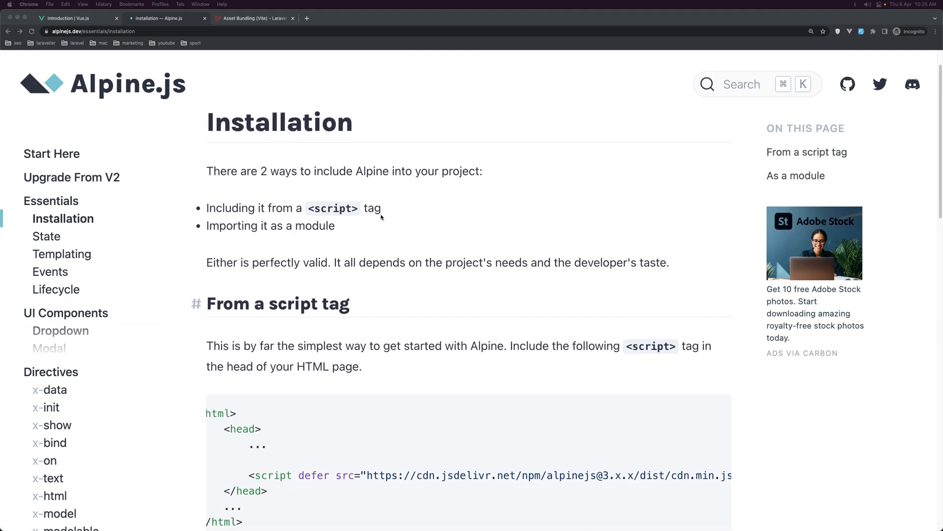
Step: Scroll the Alpine.js installation docs from the script-tag section down to 'As a module'
scroll("down", 3)
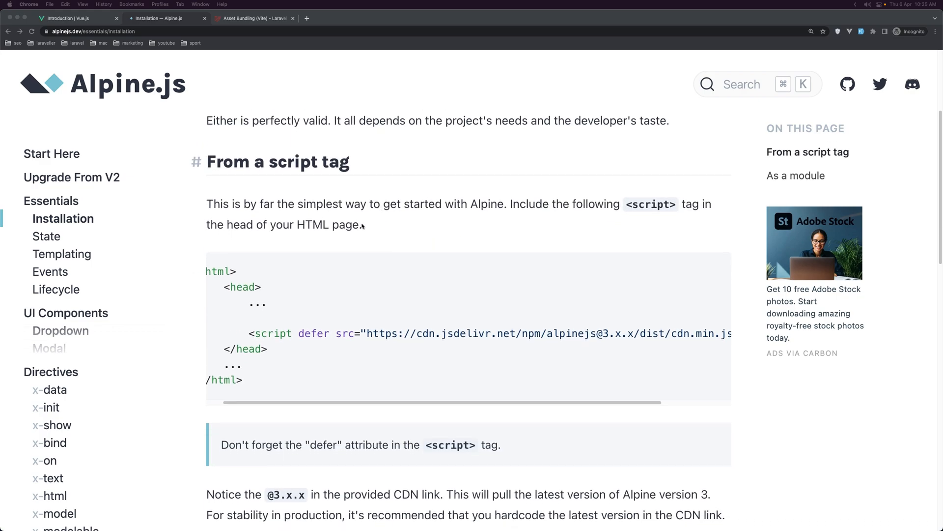
mouse_move(282, 368)
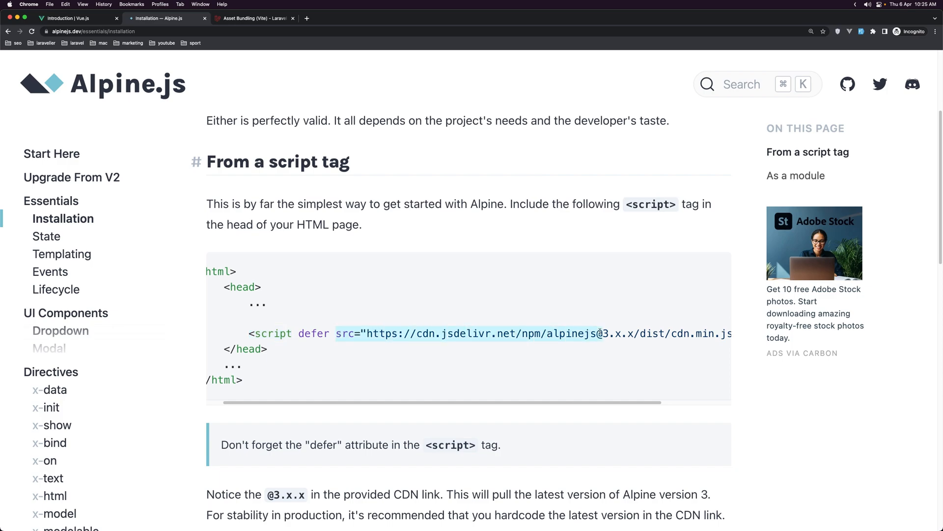
scroll("down", 3)
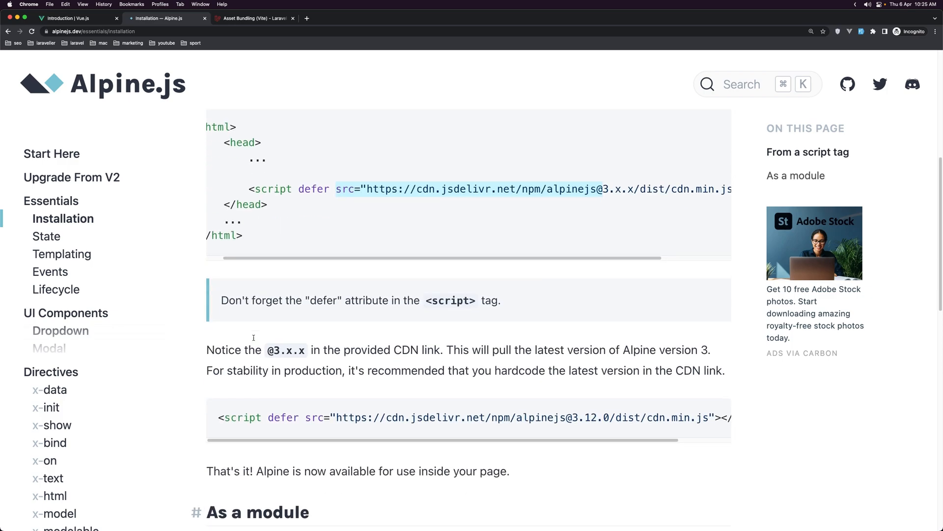
scroll("down", 3)
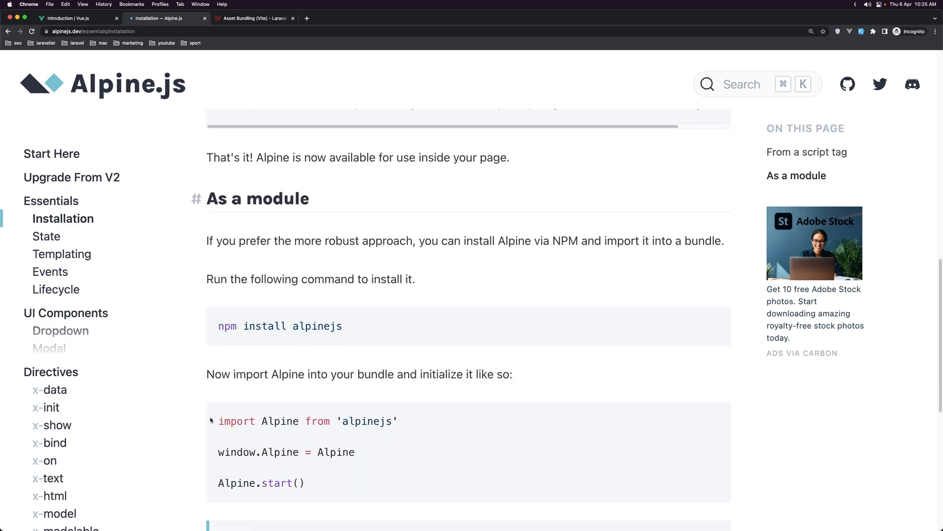
scroll("down", 3)
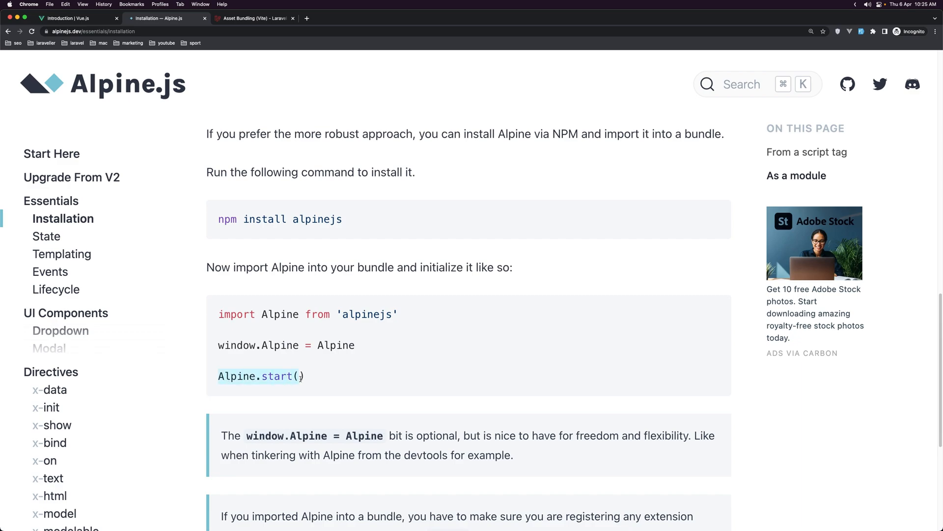
scroll("down", 3)
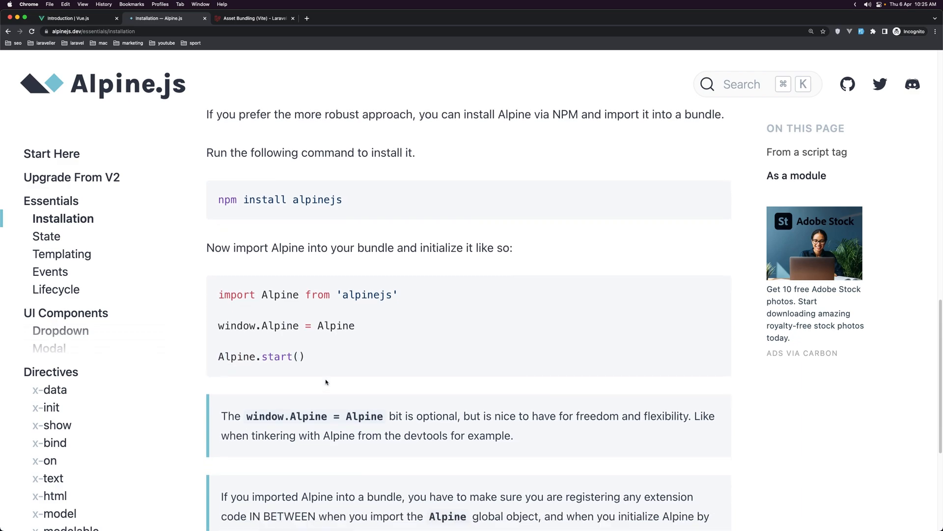
scroll("down", 3)
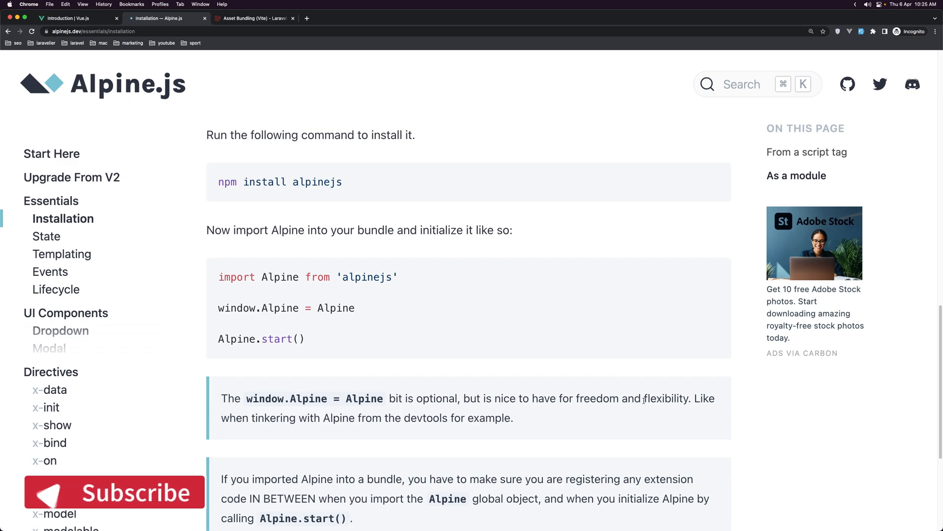
mouse_move(275, 352)
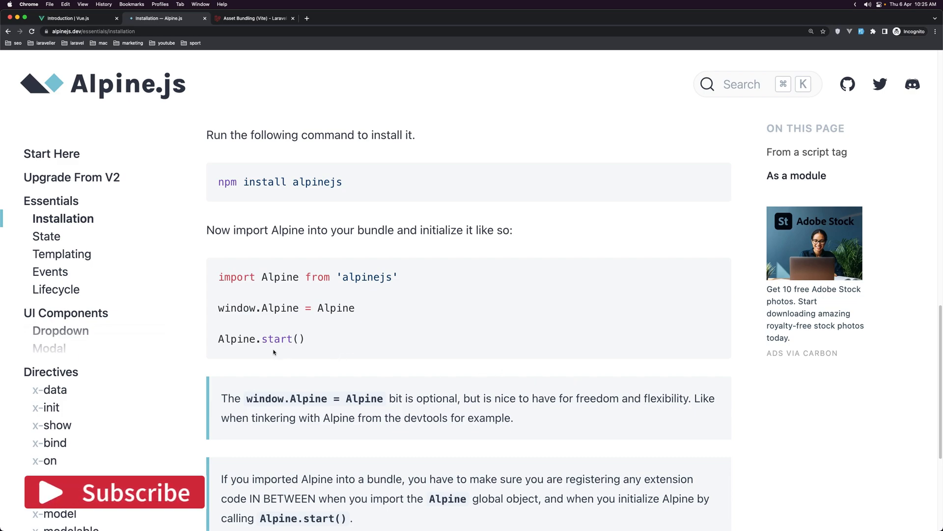
scroll("down", 3)
type("lar")
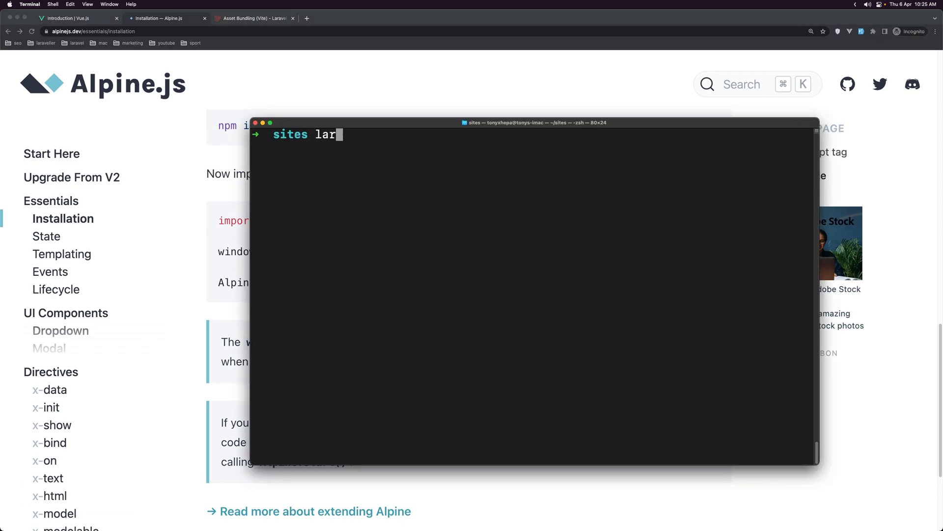
Step: Run 'laravel new alpine-tutorial' to create the new Laravel project
type("avel")
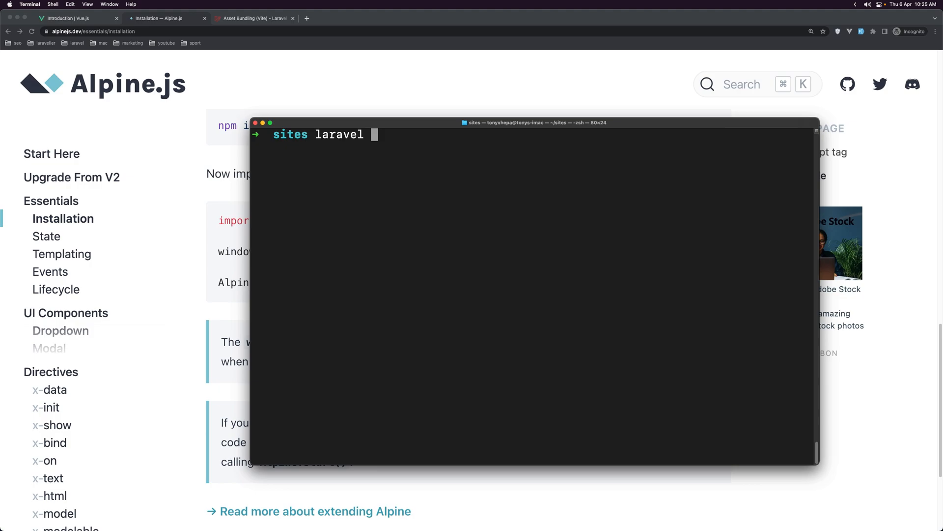
type("new")
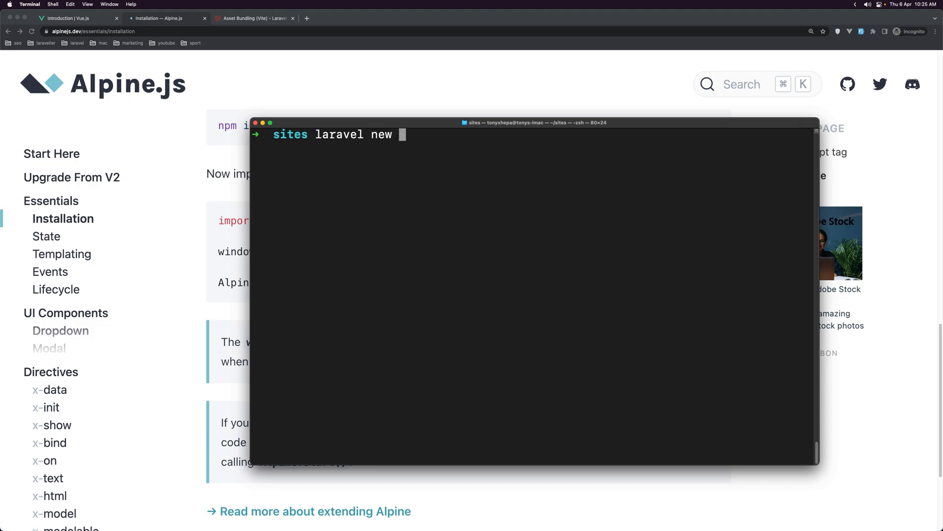
type("a")
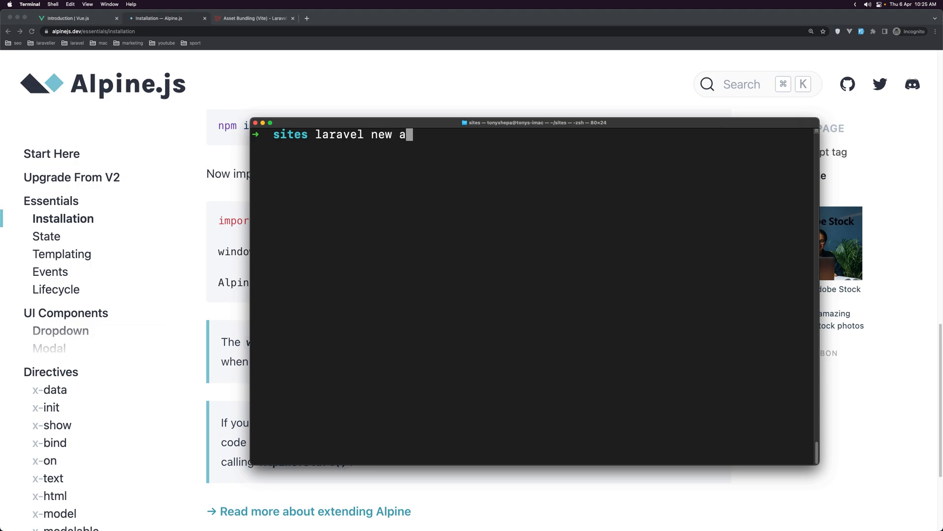
type("lpine-")
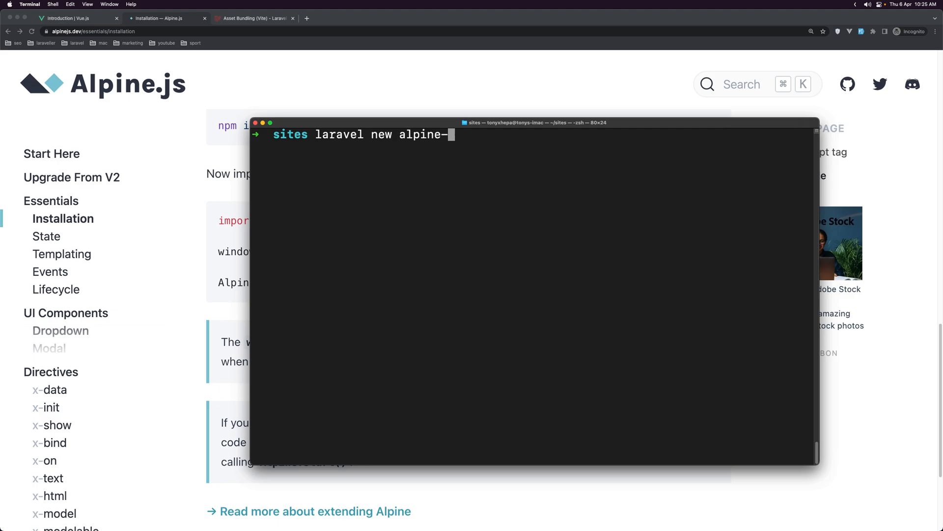
type("tutorial")
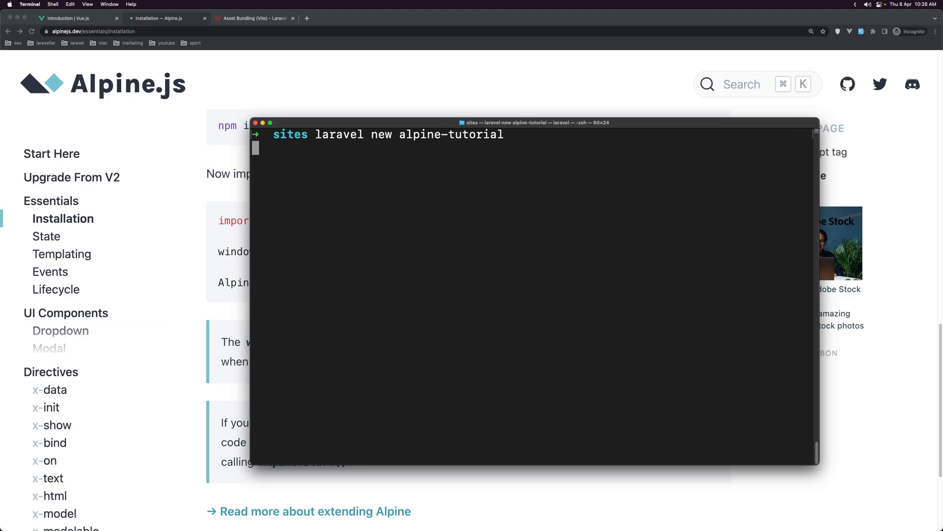
key("Return")
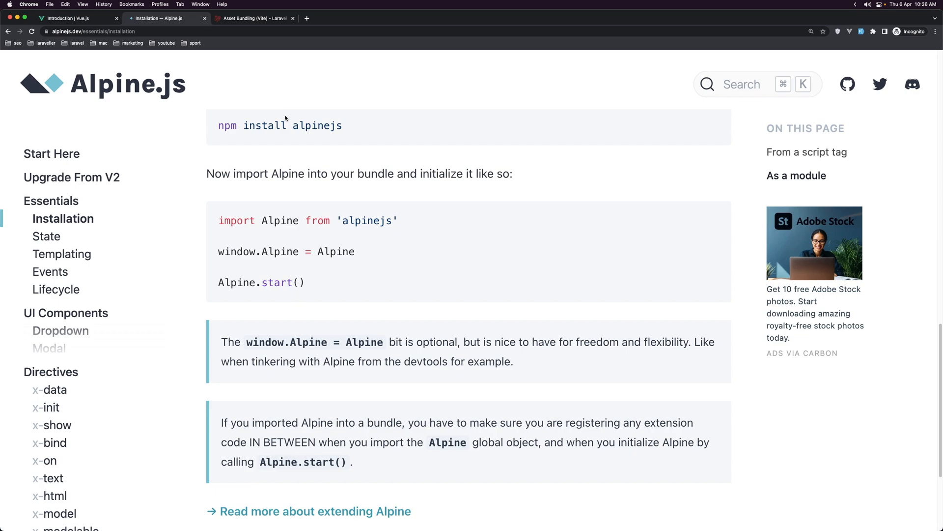
mouse_move(422, 95)
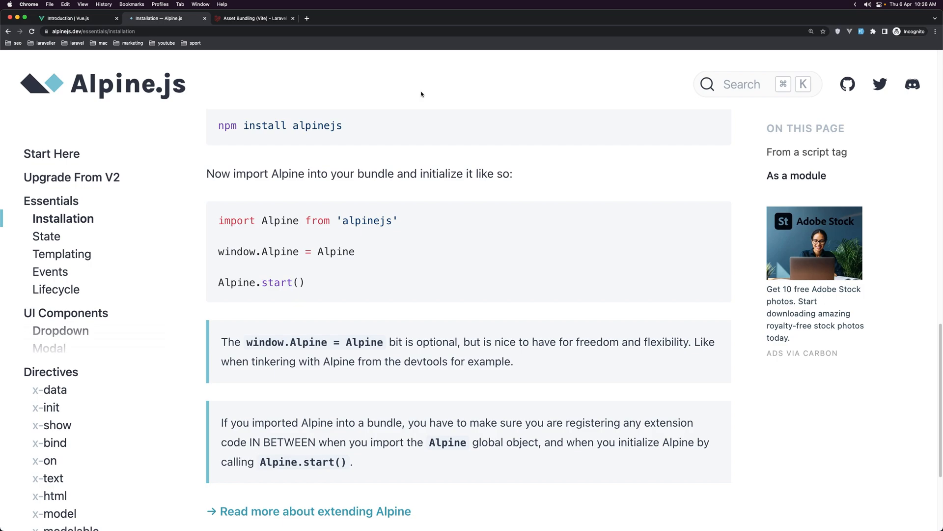
mouse_move(286, 88)
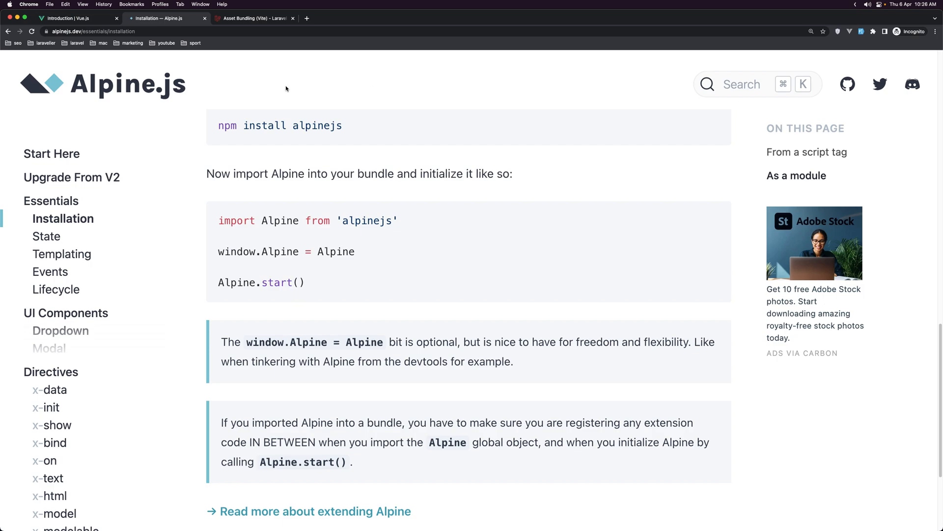
mouse_move(204, 90)
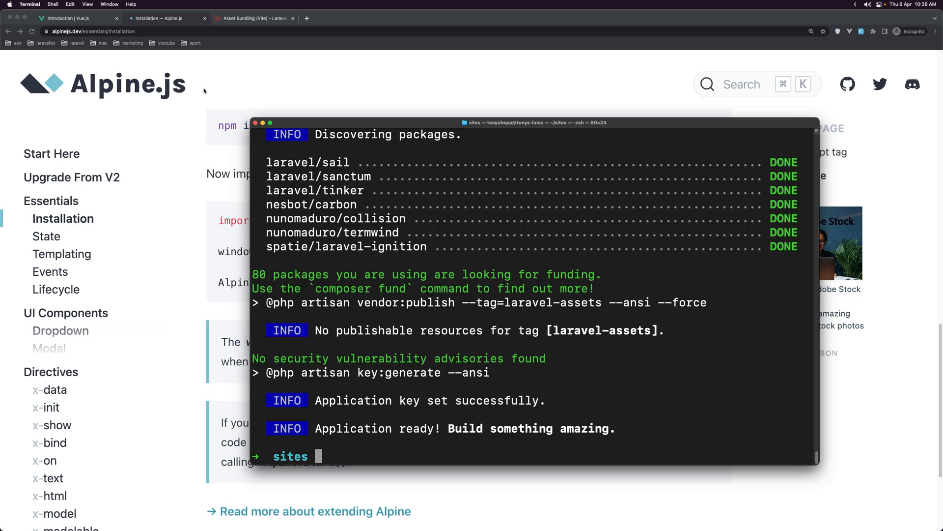
Step: Change into the alpine-tutorial folder with 'cd alpine-tutorial'
type("cd")
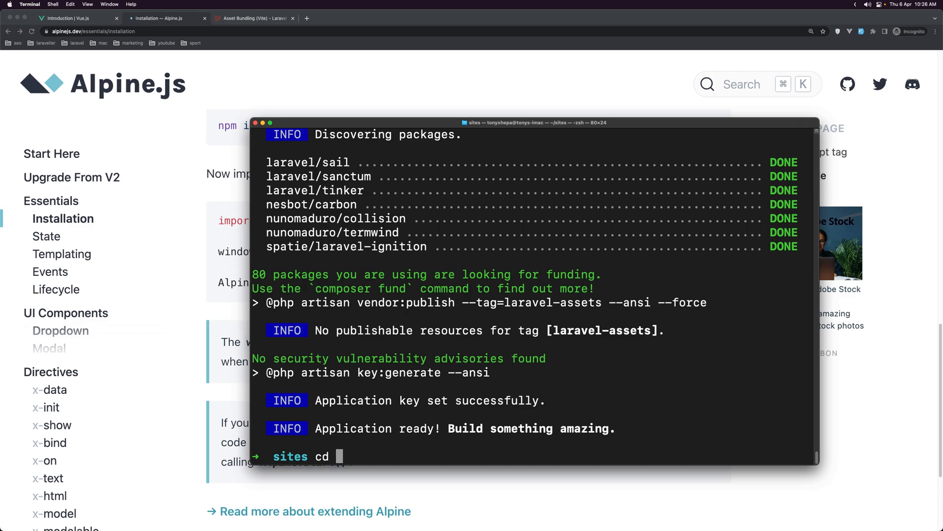
type("alpine0")
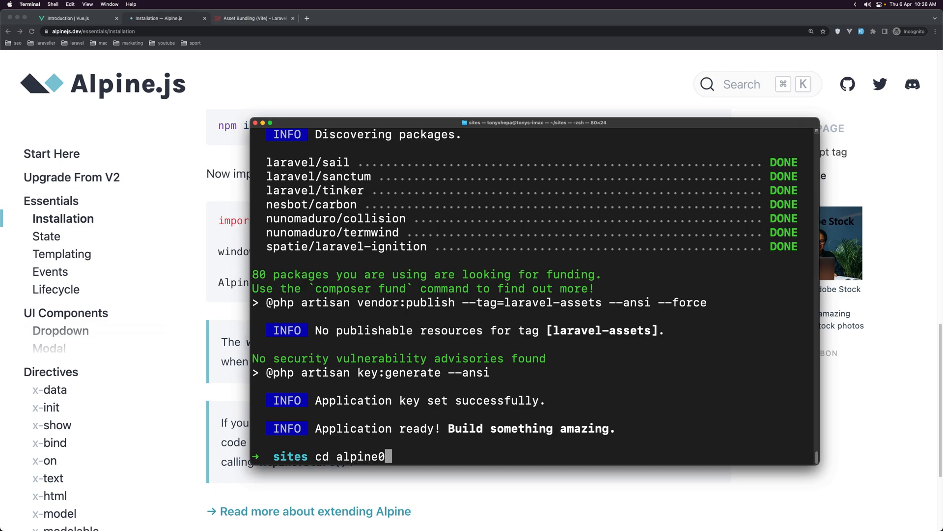
key("Backspace")
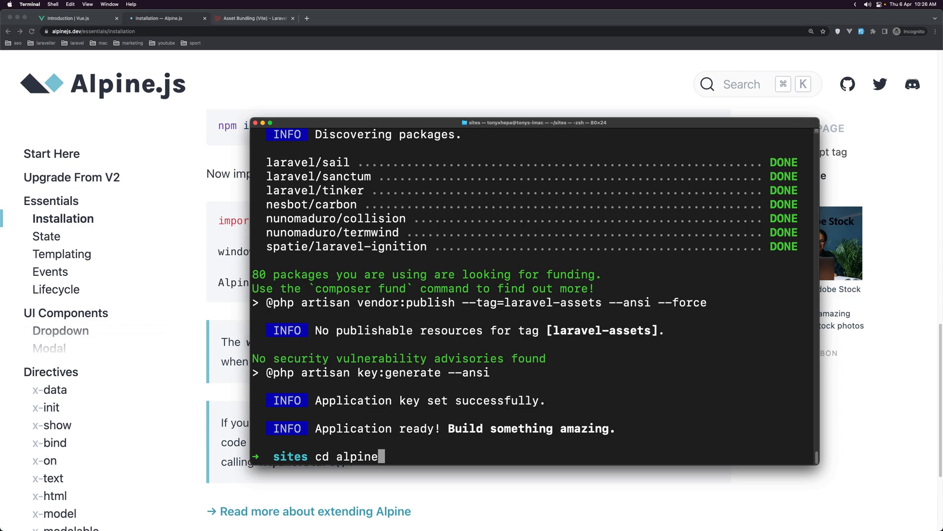
type("-tutorial")
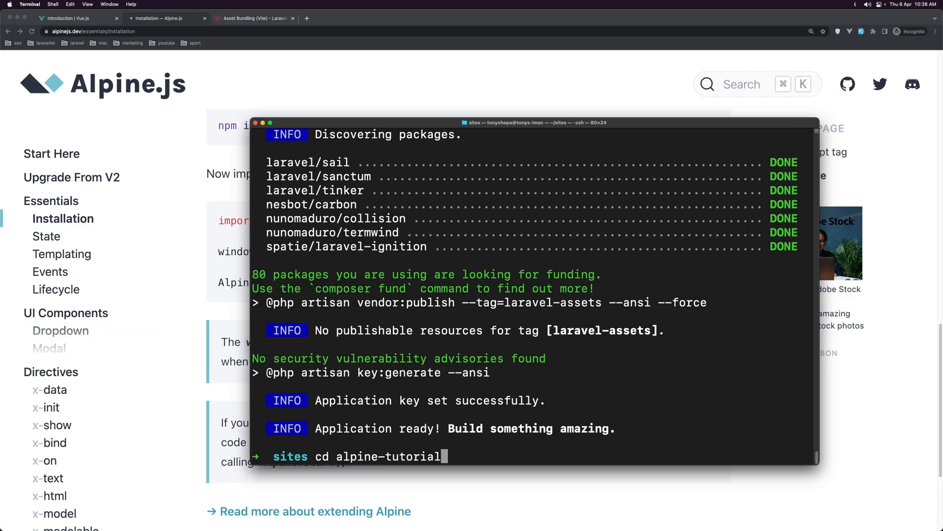
key("Return")
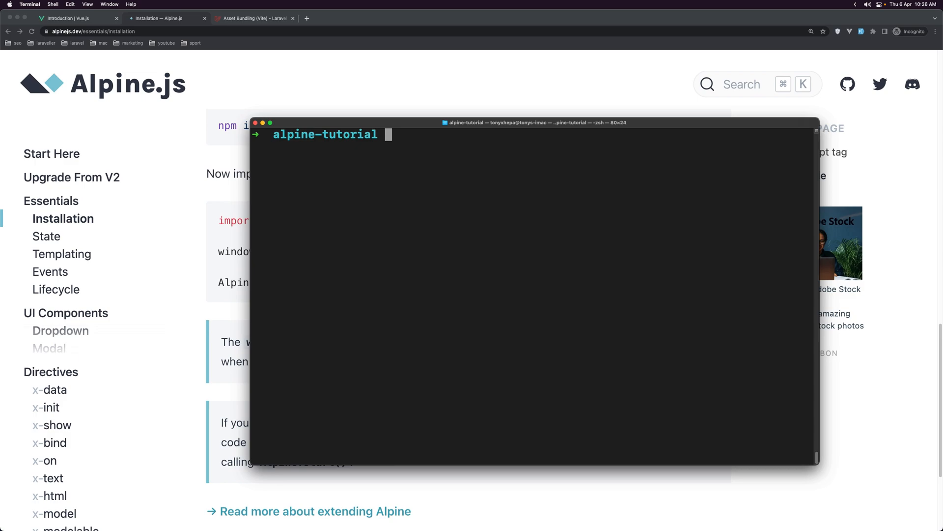
Step: Launch the project in Visual Studio Code with 'code .'
type("code .")
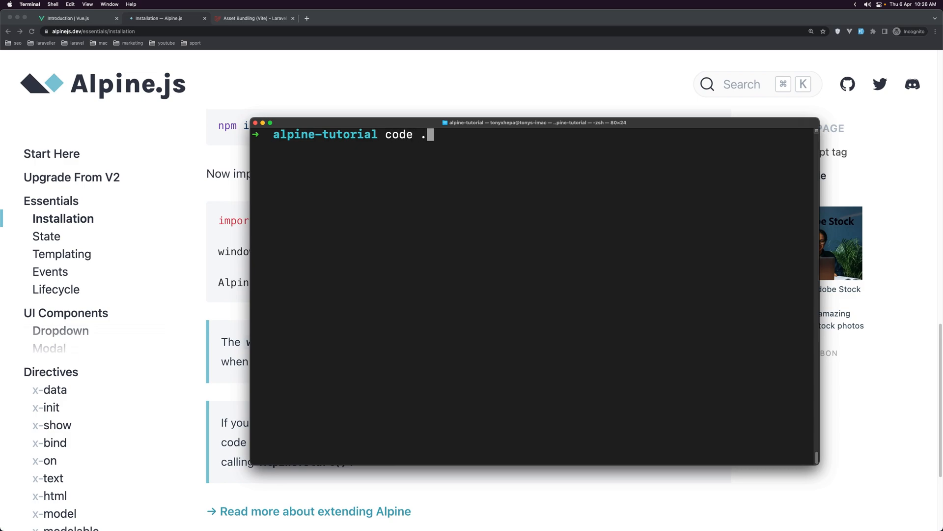
key("Return")
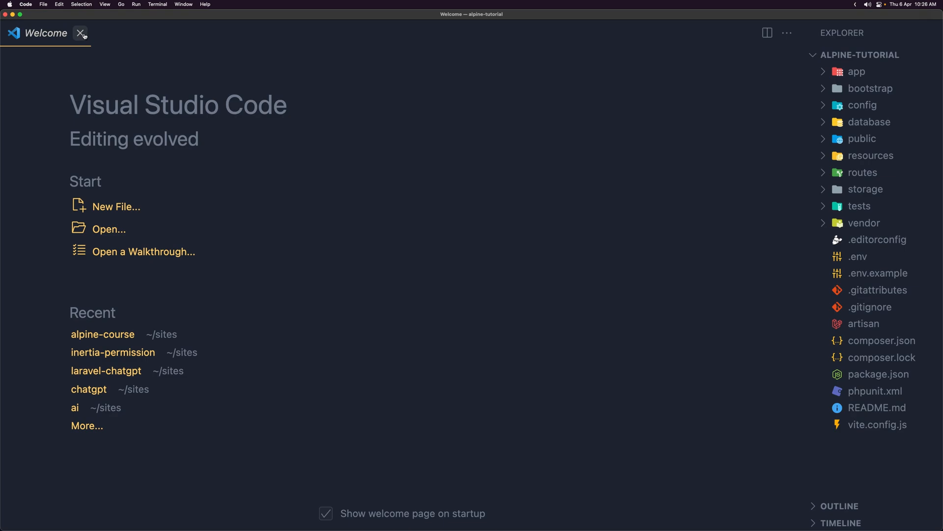
left_click(81, 33)
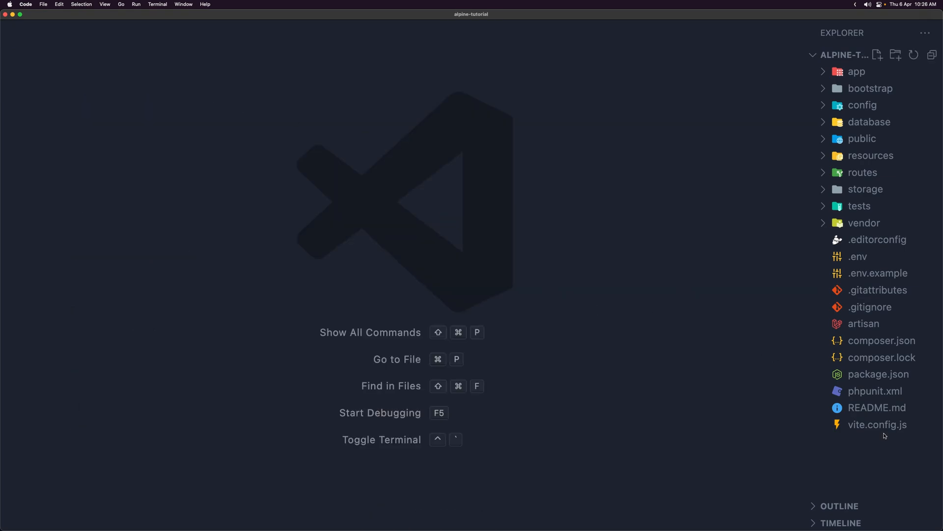
left_click(877, 425)
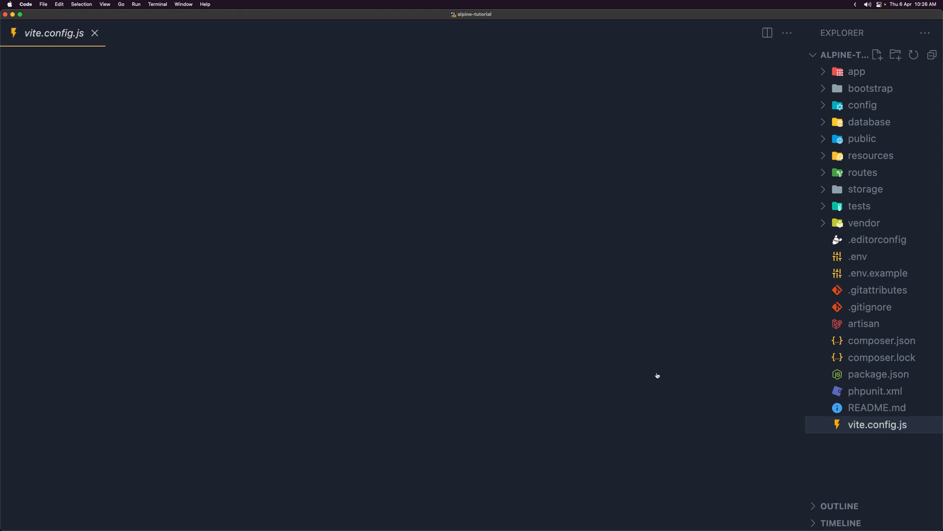
left_click(877, 424)
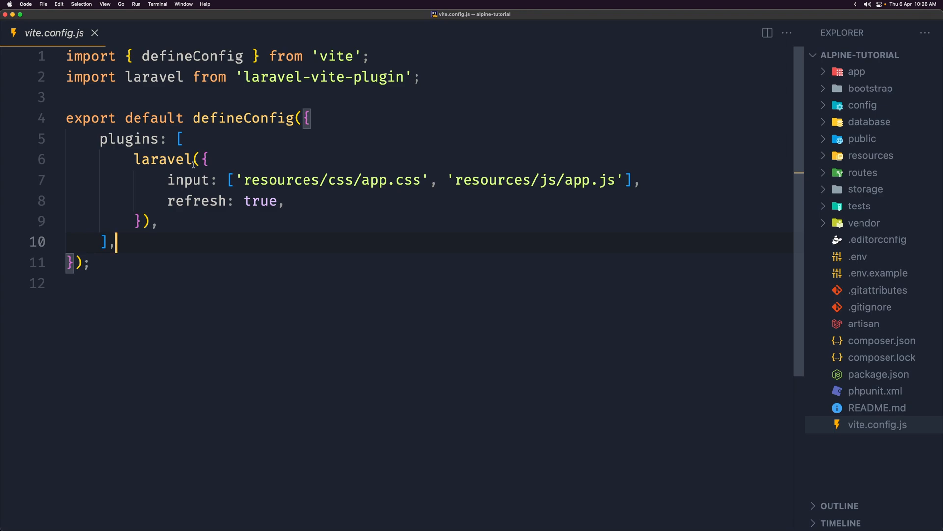
double_click(331, 180)
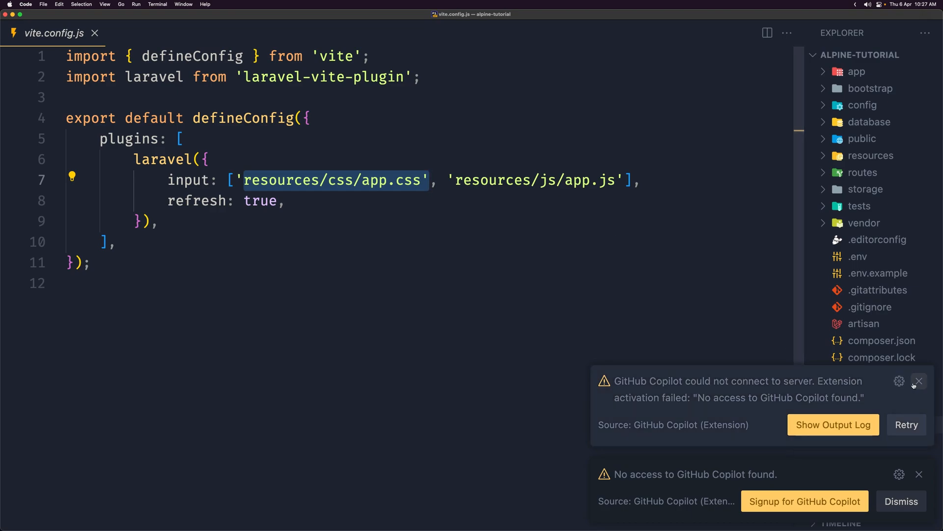
left_click(919, 381)
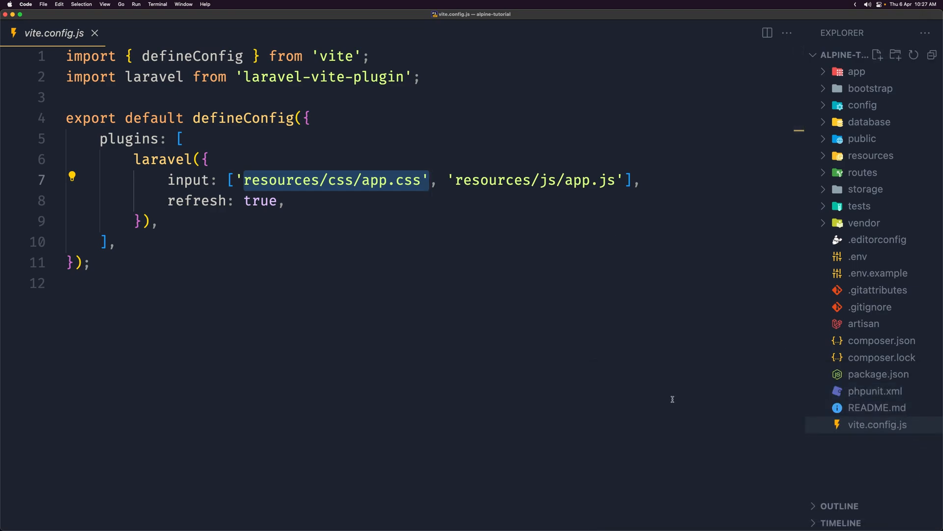
left_click(94, 33)
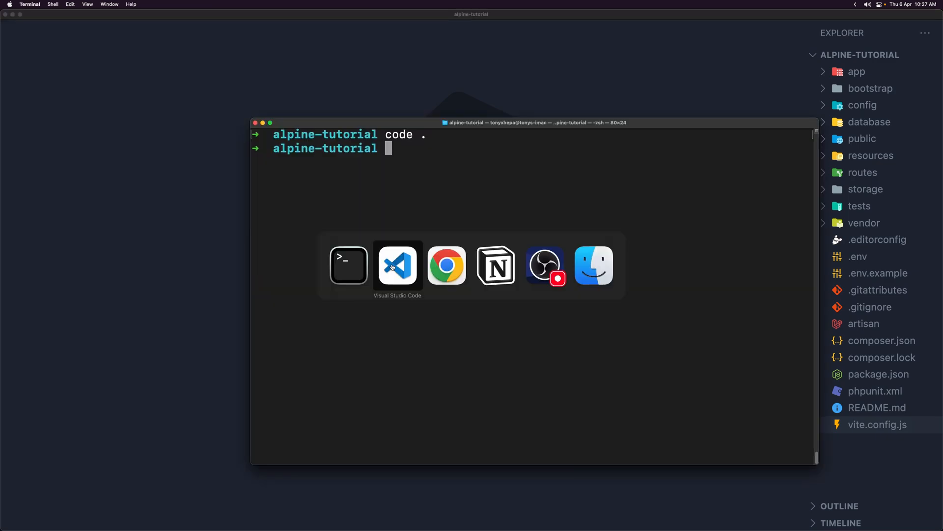
Step: Run npm install alpinejs in the alpine-tutorial folder
left_click(446, 265)
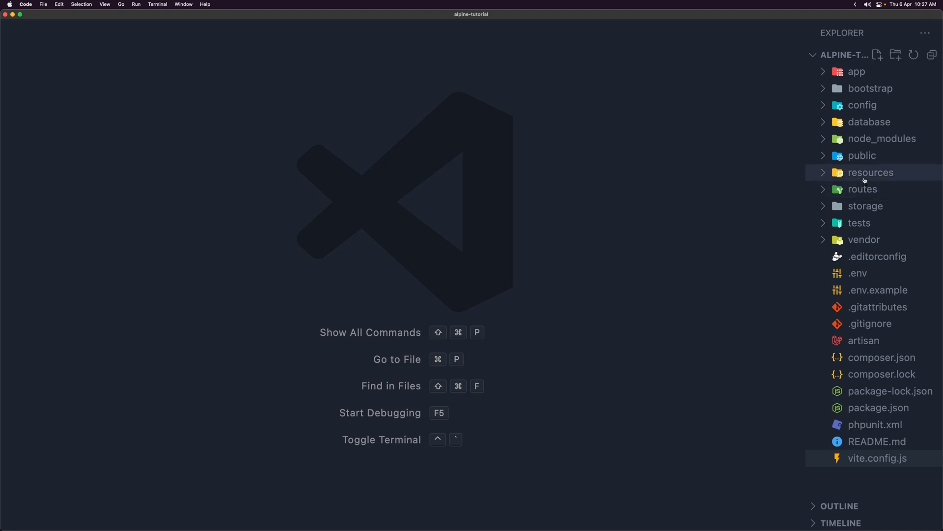
Step: Add 'import Alpine from "alpinejs";' below the bootstrap import in resources/js/app.js
left_click(870, 172)
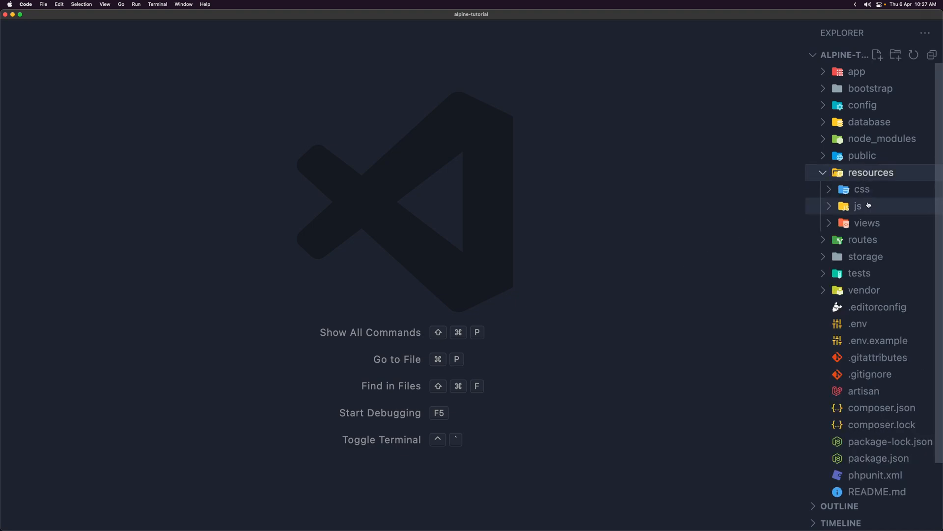
left_click(858, 205)
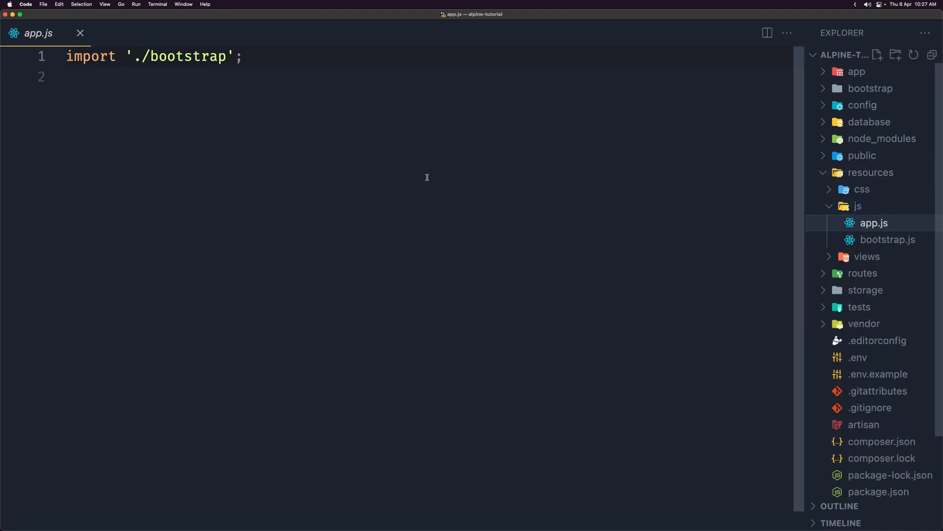
key("Return")
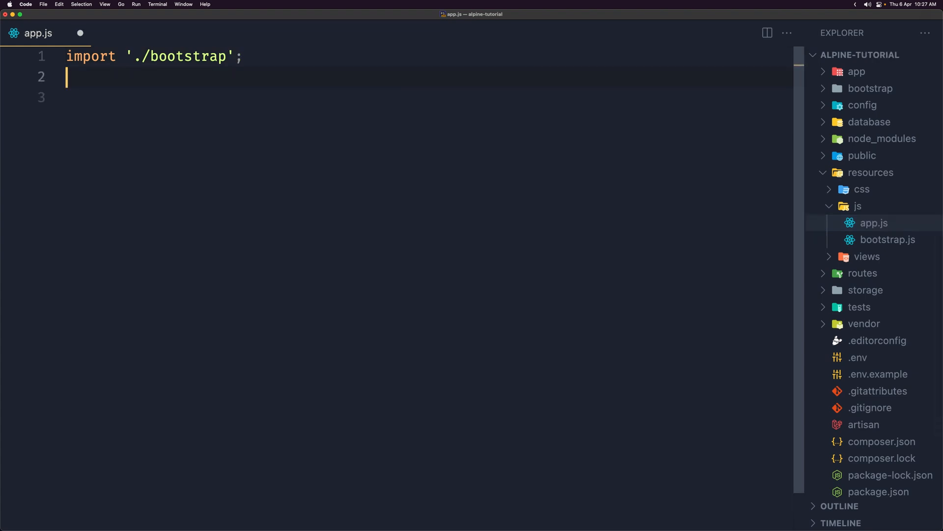
type("import Alpine from \"alpinejs\";")
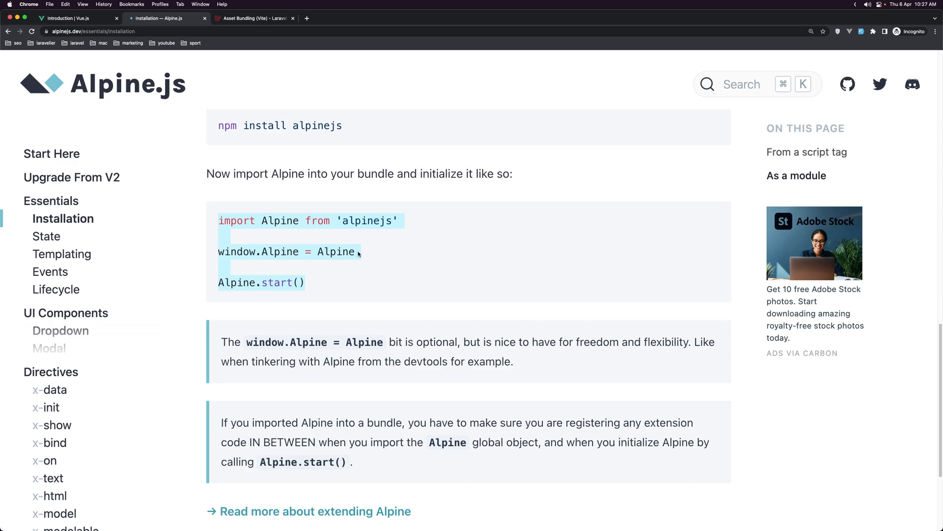
left_click(252, 18)
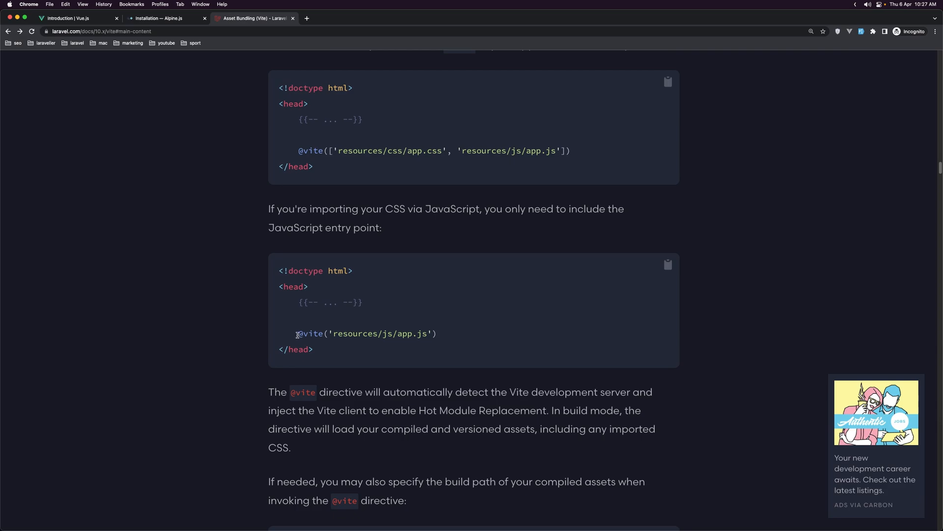
double_click(309, 333)
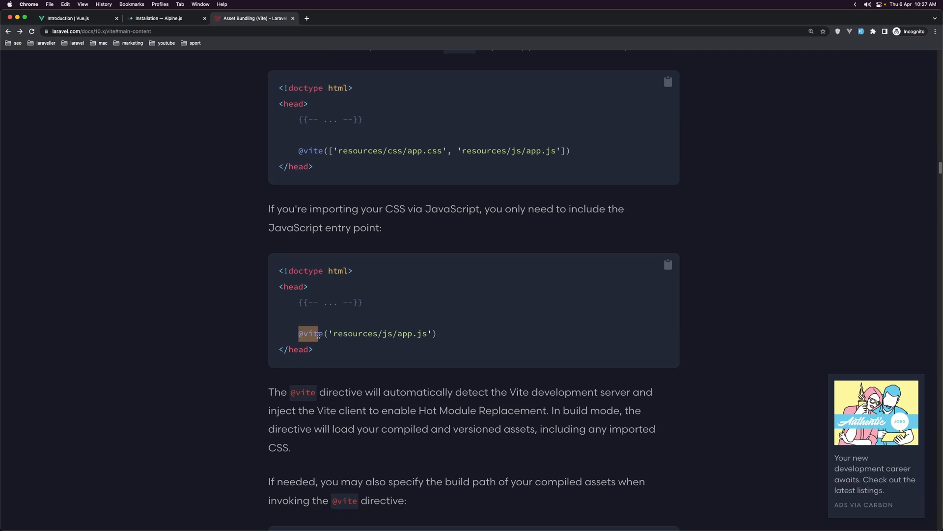
mouse_move(292, 151)
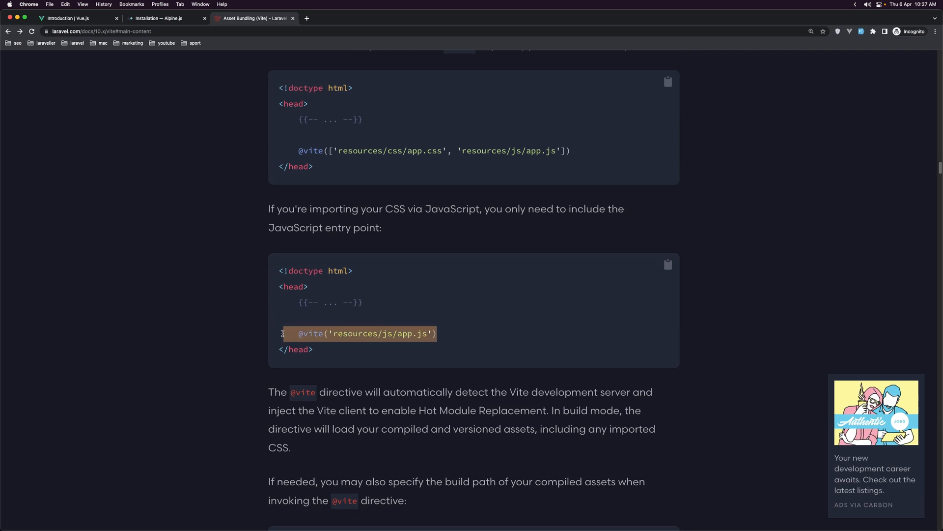
double_click(421, 150)
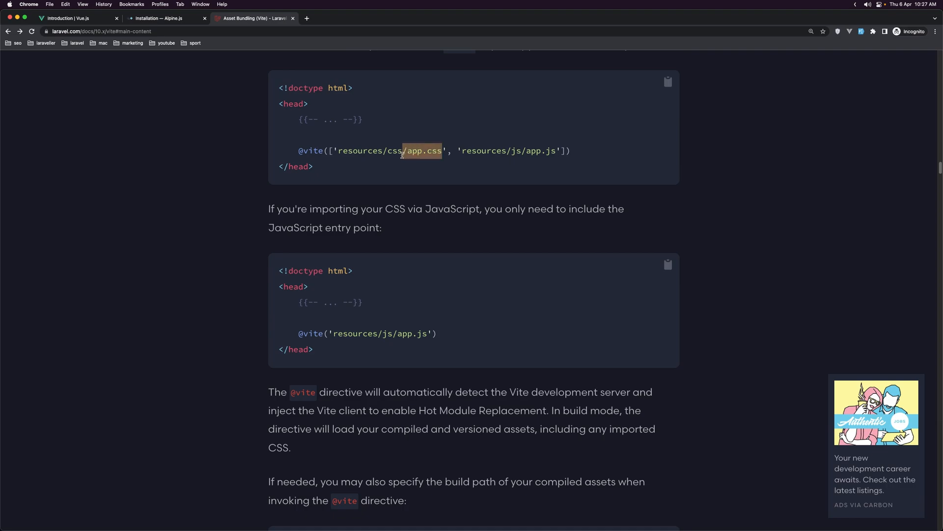
mouse_move(240, 243)
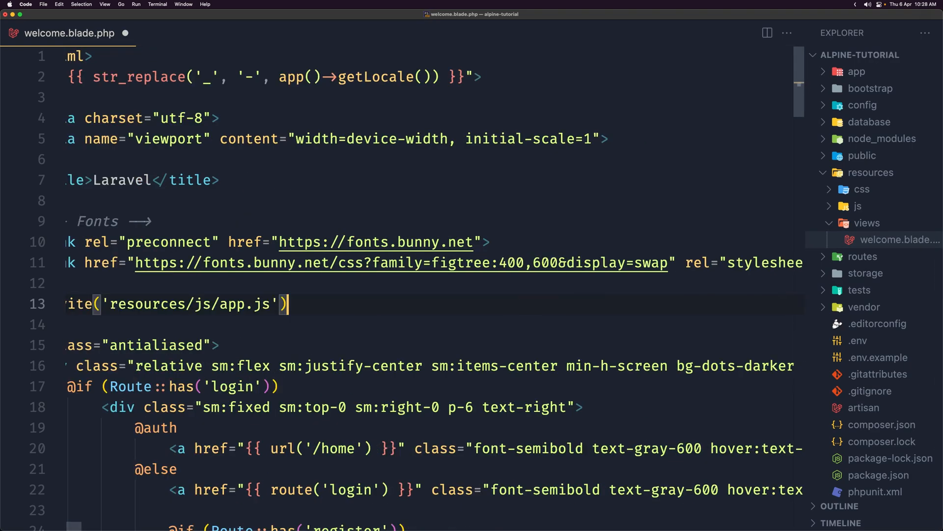
scroll("left", 3)
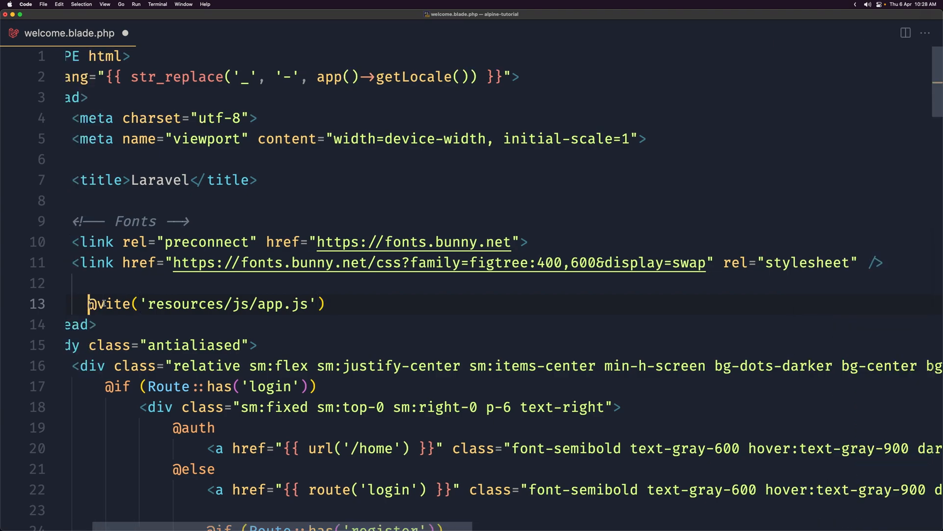
mouse_move(312, 312)
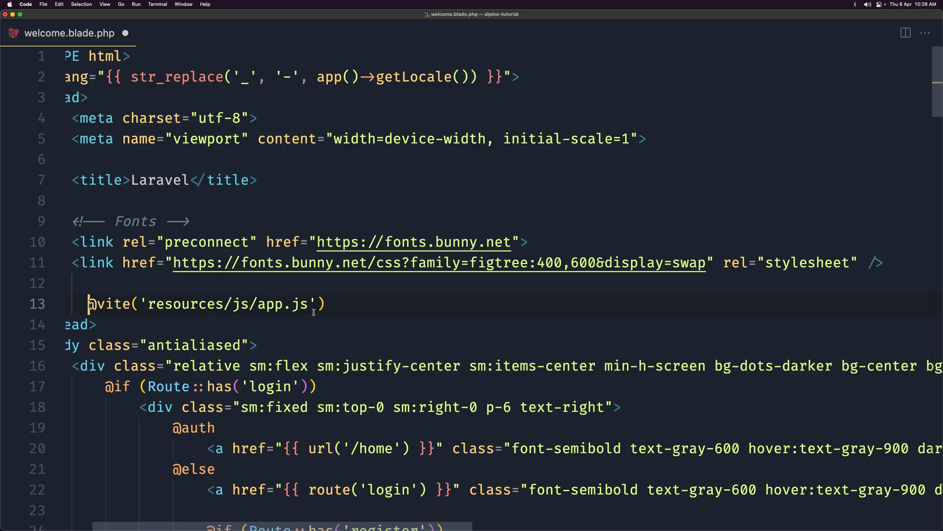
mouse_move(376, 321)
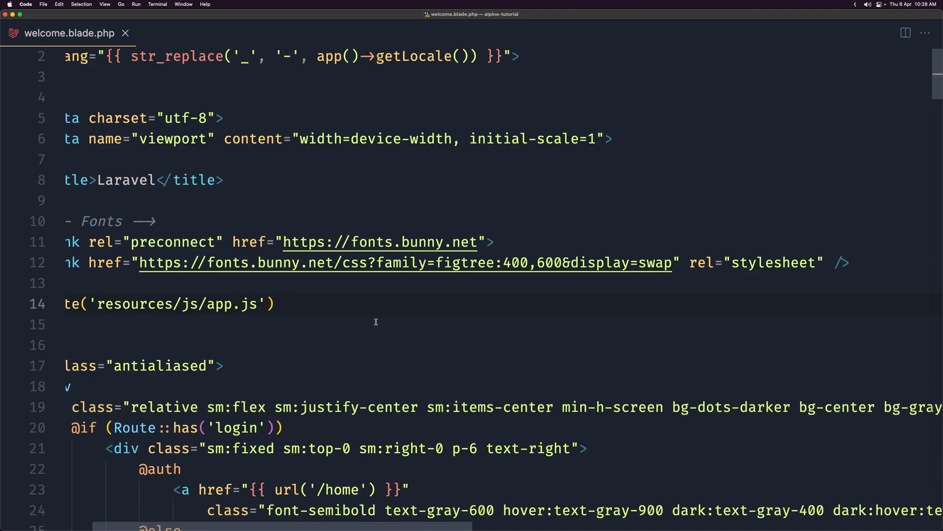
scroll("left", 3)
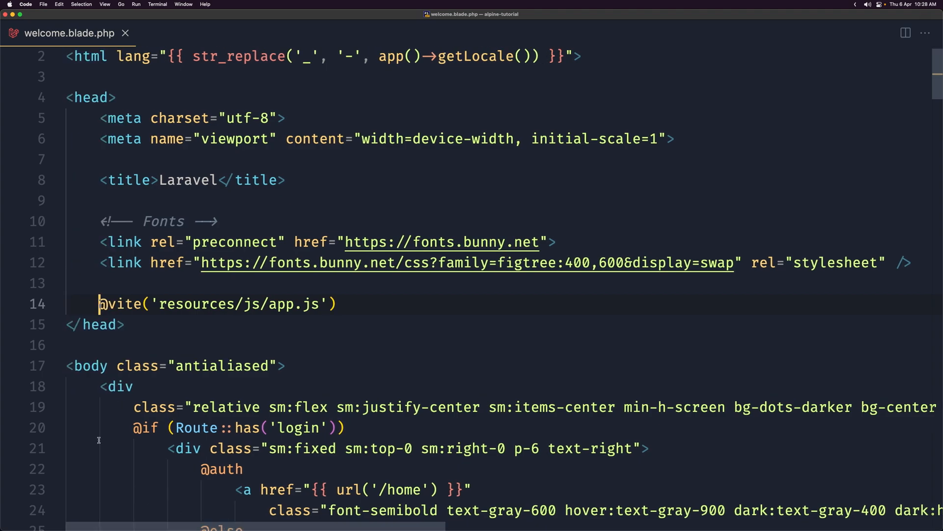
left_click(58, 386)
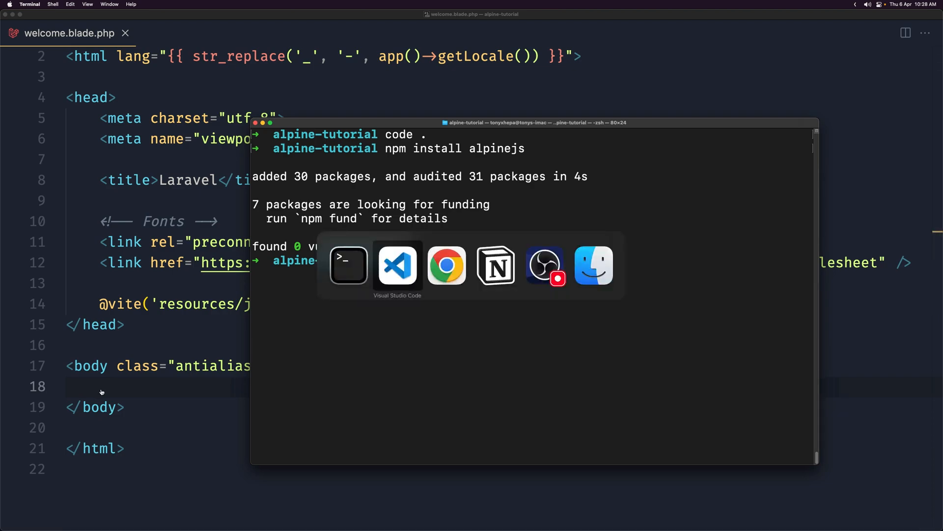
left_click(446, 265)
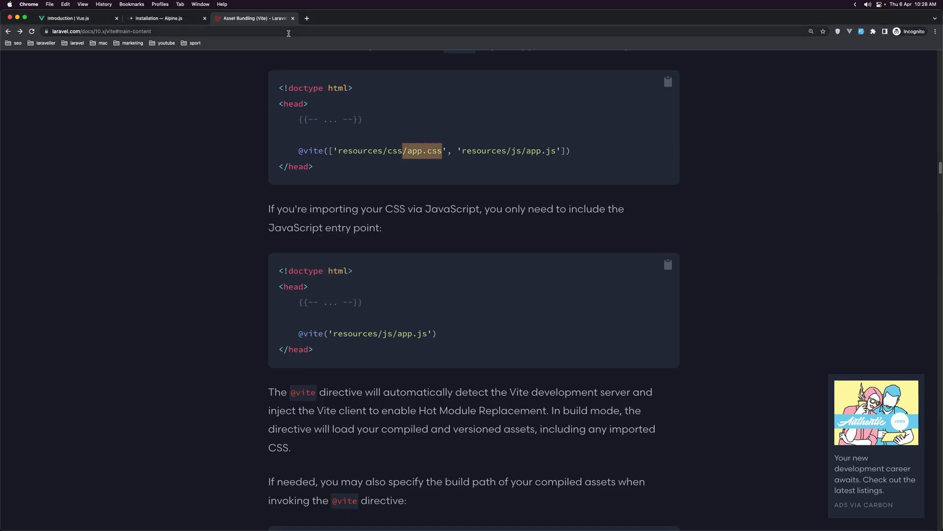
Step: Load alpine-tutorial.test in Chrome, which reports a Vite manifest not found error
left_click(181, 31)
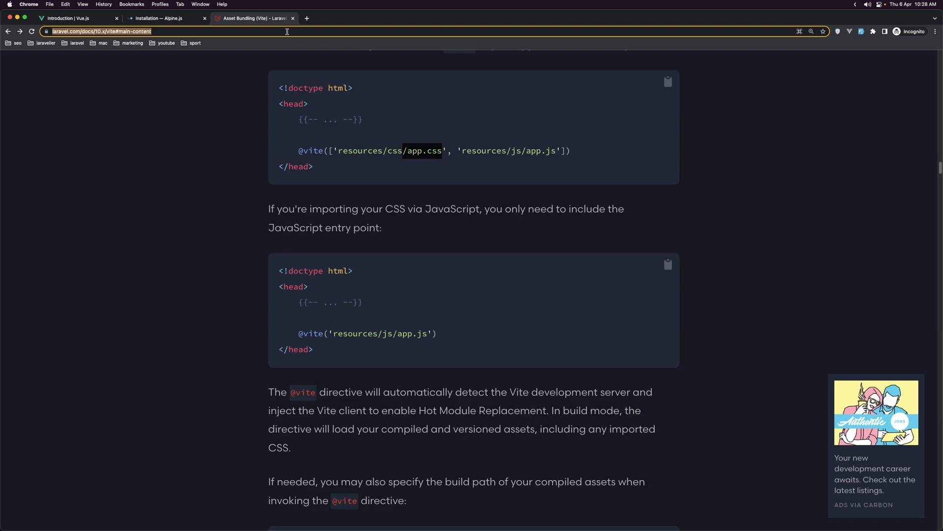
type("alpinejs.dev")
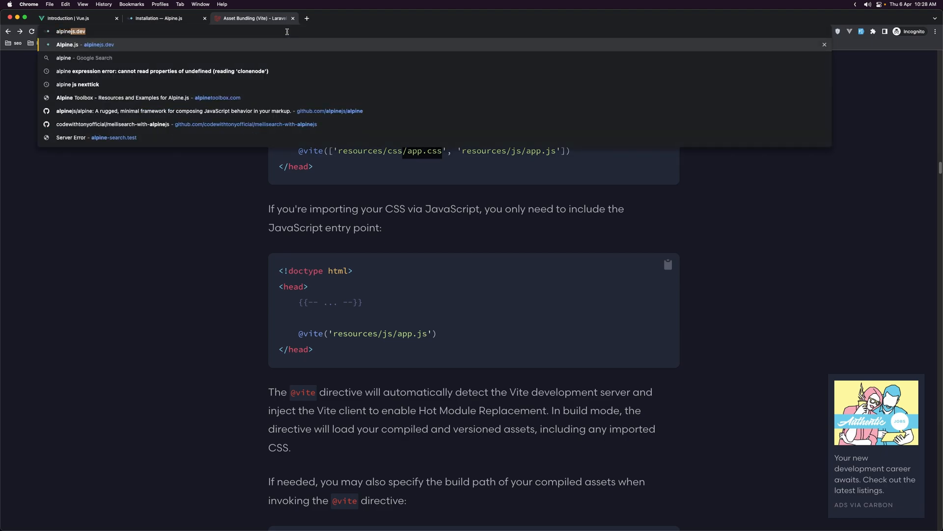
type("alpine-tutorial.test")
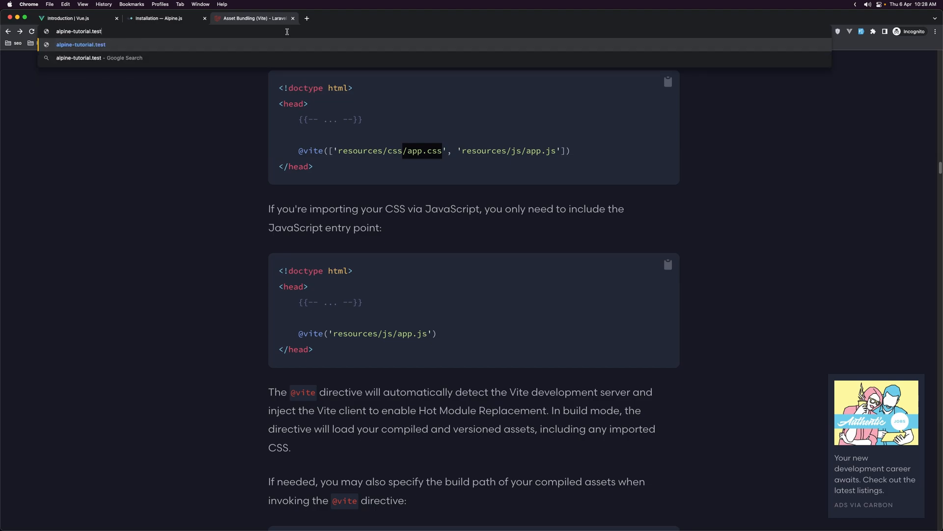
key("Return")
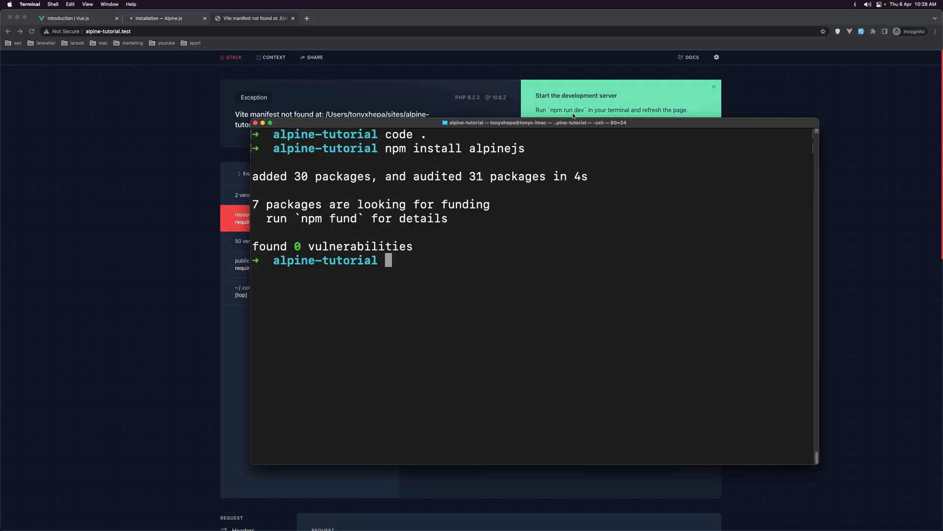
mouse_move(400, 269)
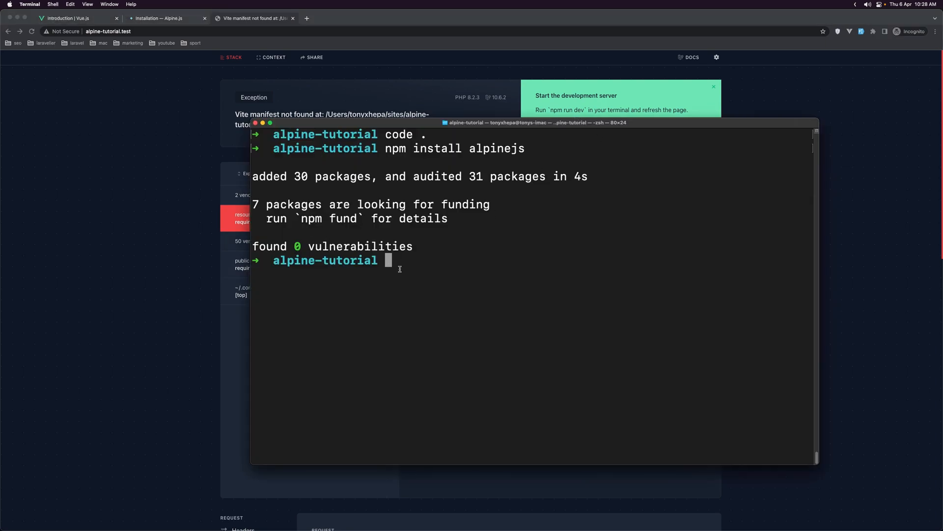
Step: Start the Vite development server with 'npm run dev'
type("npm")
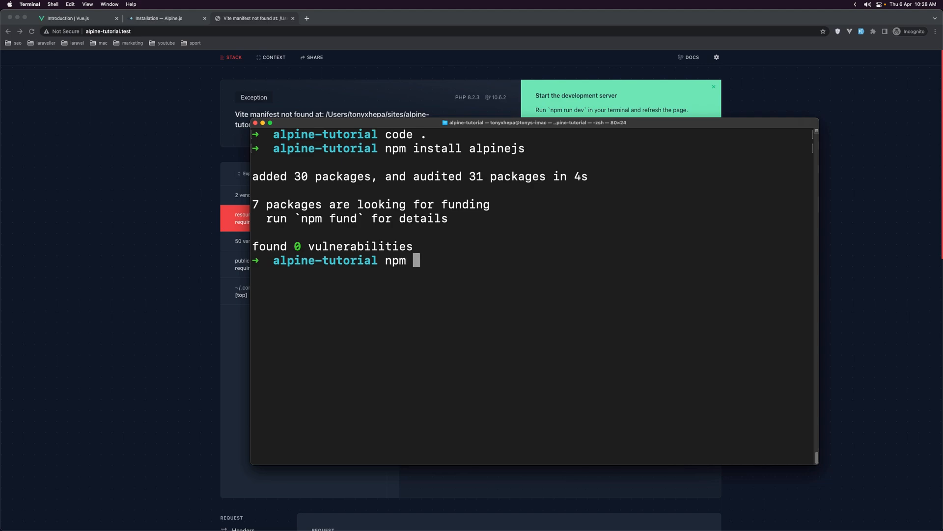
type("run dev")
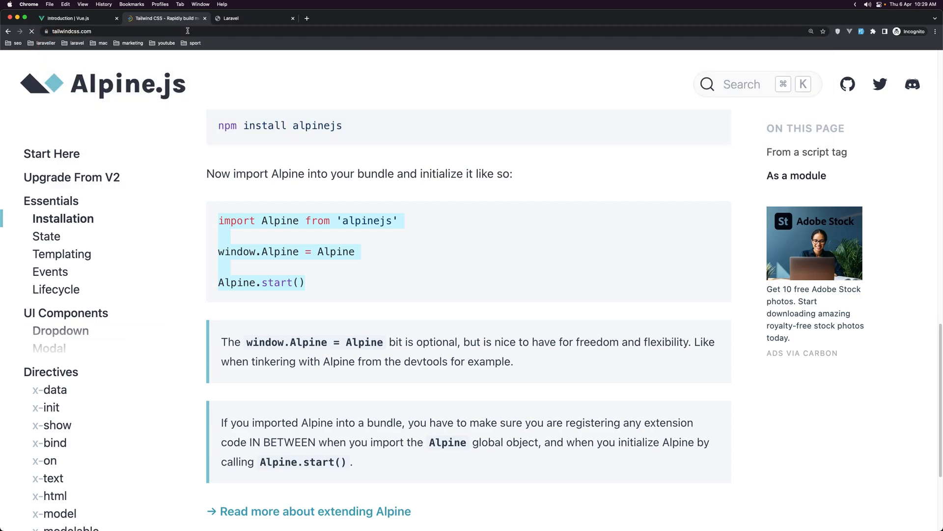
Step: Copy Tailwind's Play CDN script tag from the docs for welcome.blade.php's head
left_click(165, 18)
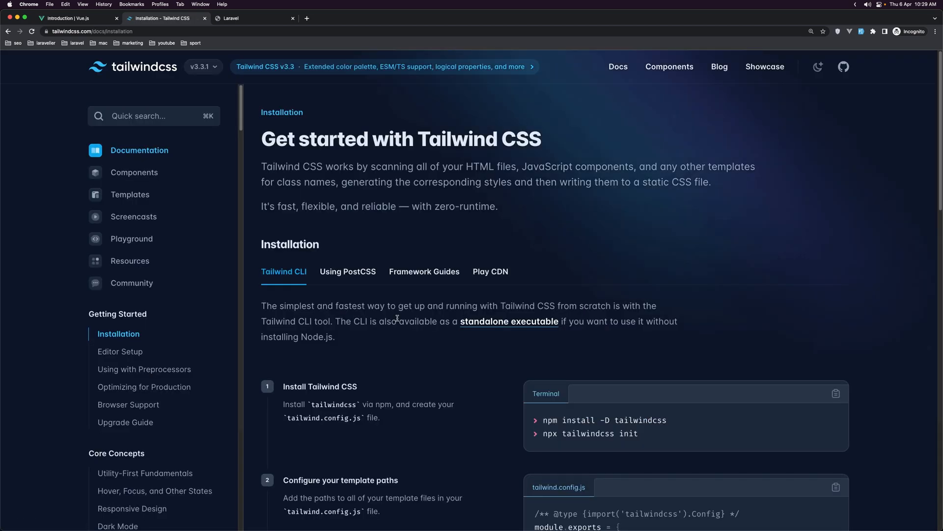
left_click(491, 272)
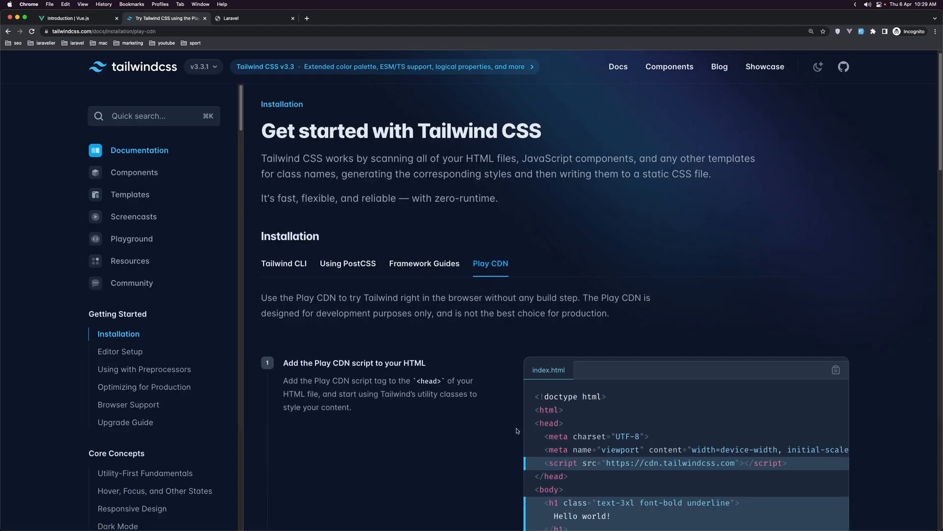
scroll("down", 3)
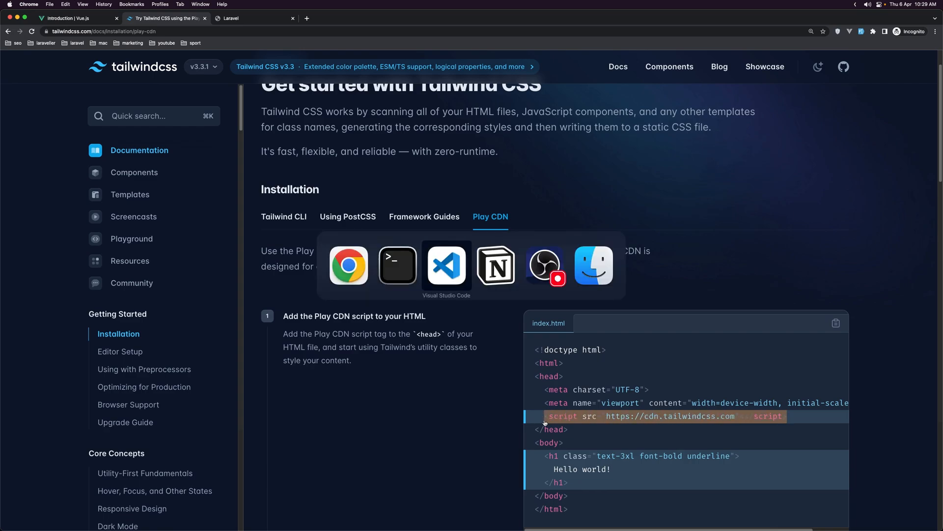
left_click(446, 264)
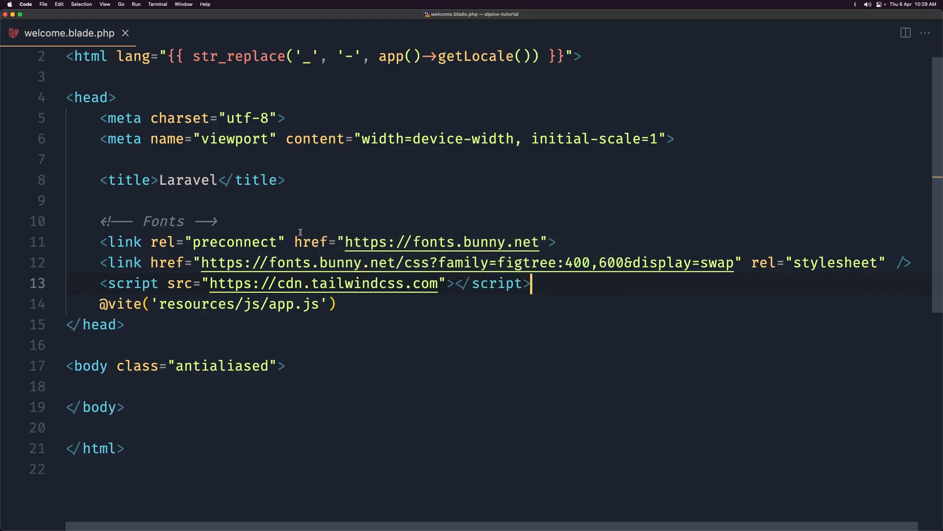
mouse_move(131, 389)
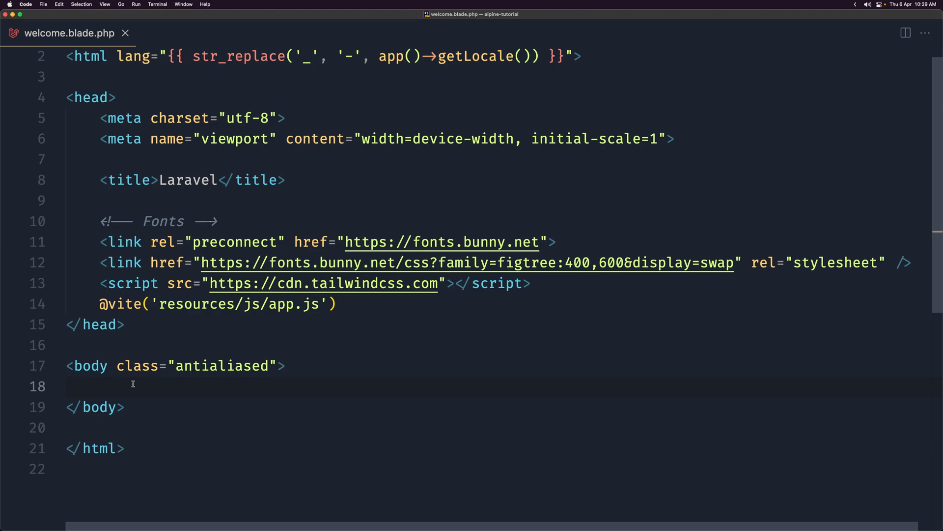
mouse_move(188, 396)
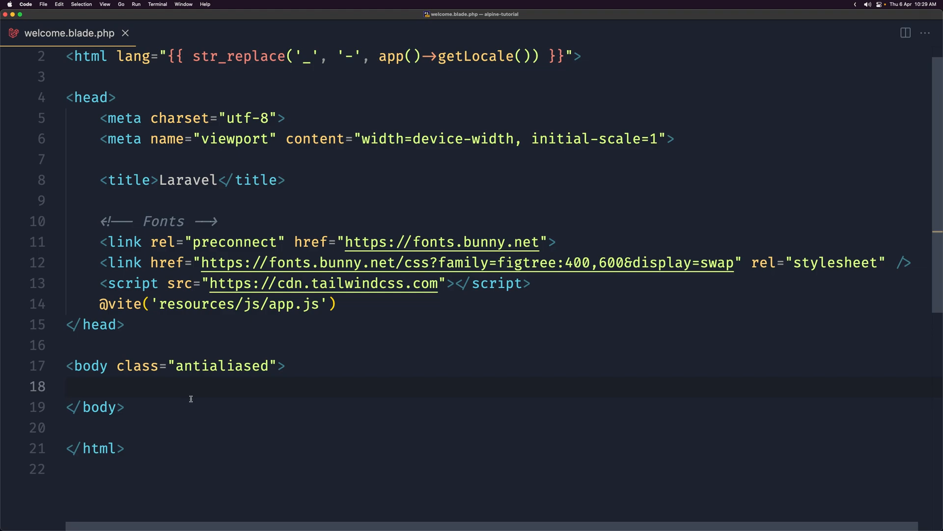
mouse_move(200, 408)
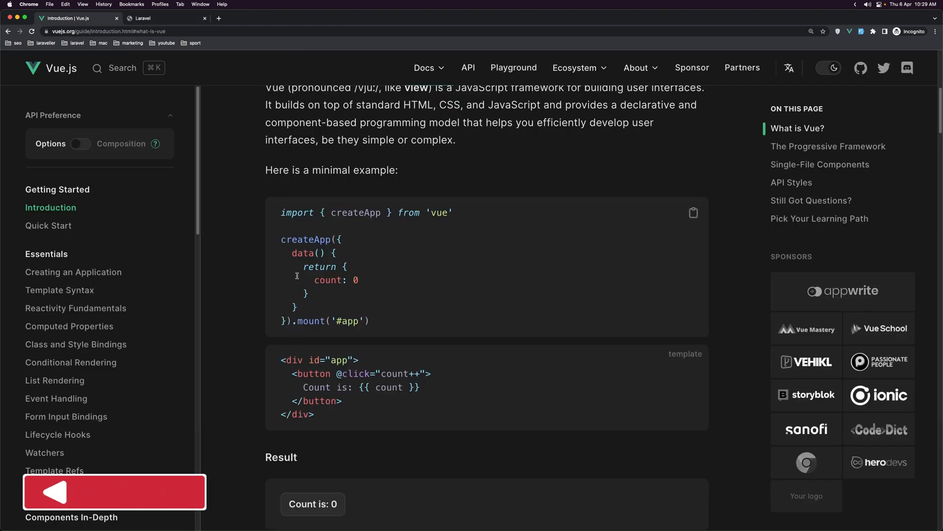
double_click(297, 252)
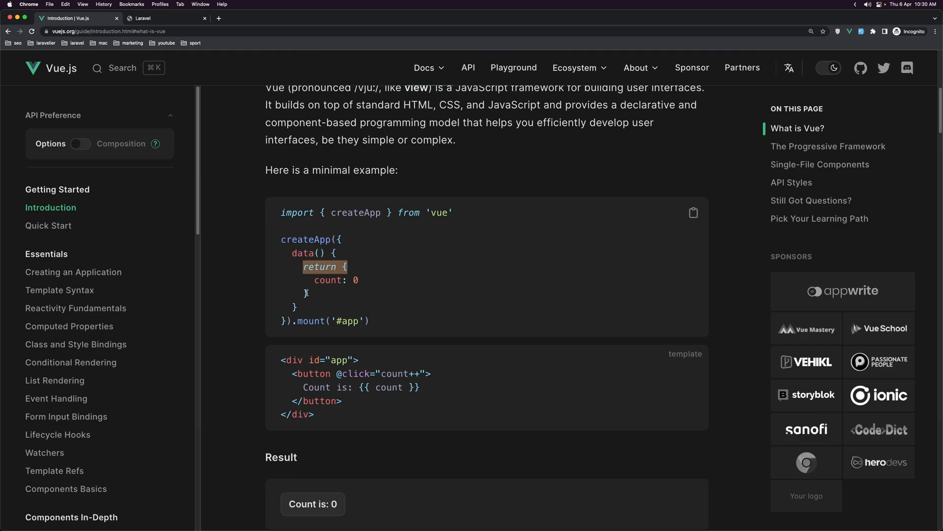
left_click(377, 285)
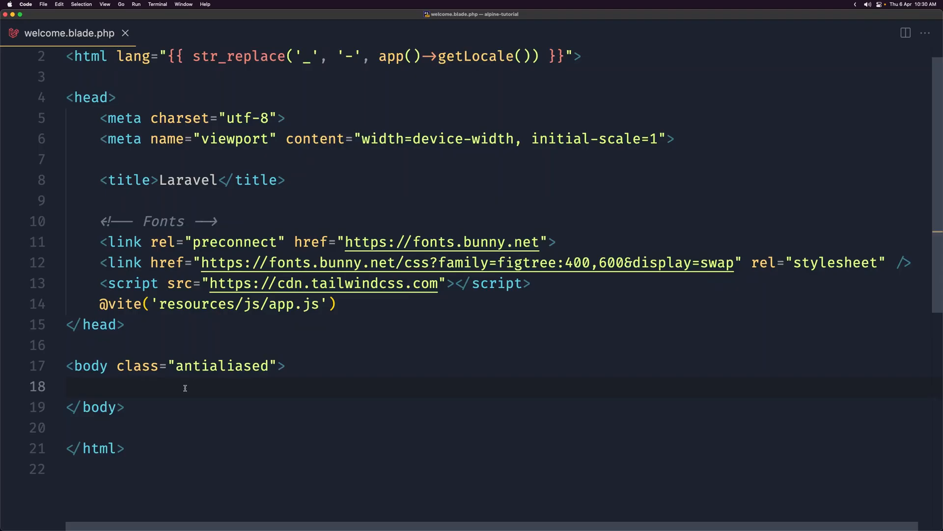
mouse_move(240, 391)
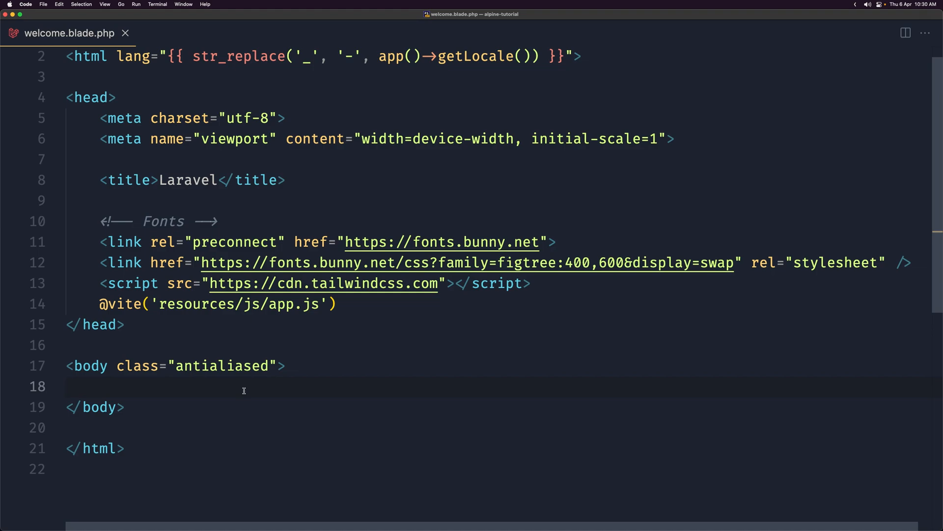
mouse_move(230, 376)
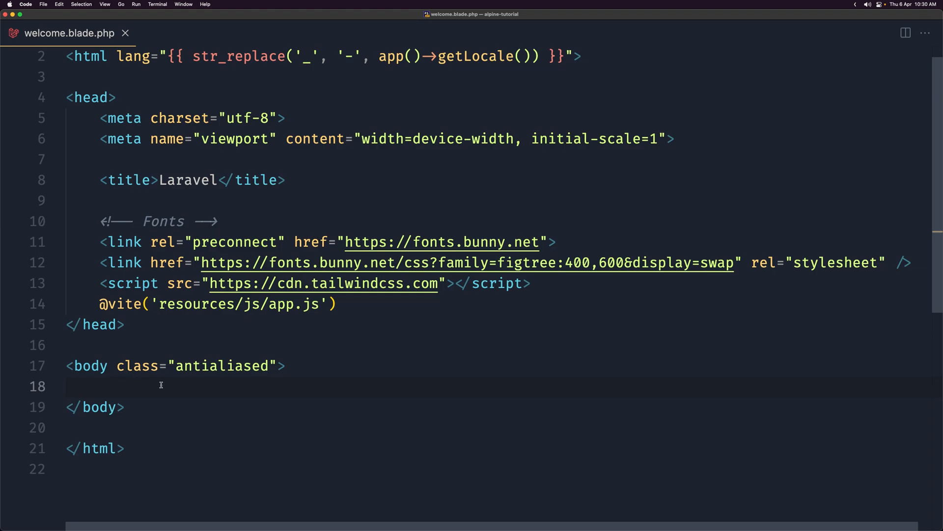
Step: Add <div x-data="{}"> with its closing tag inside the body
type("<div")
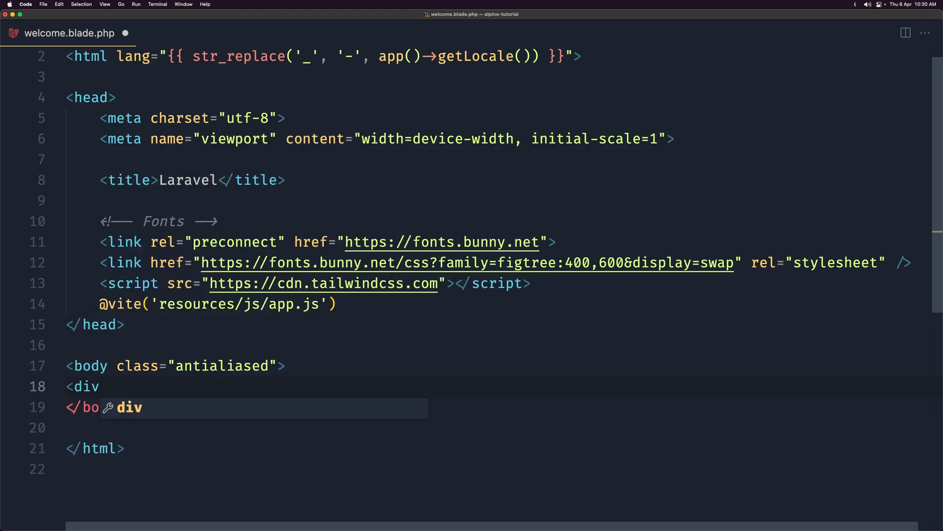
type("x-")
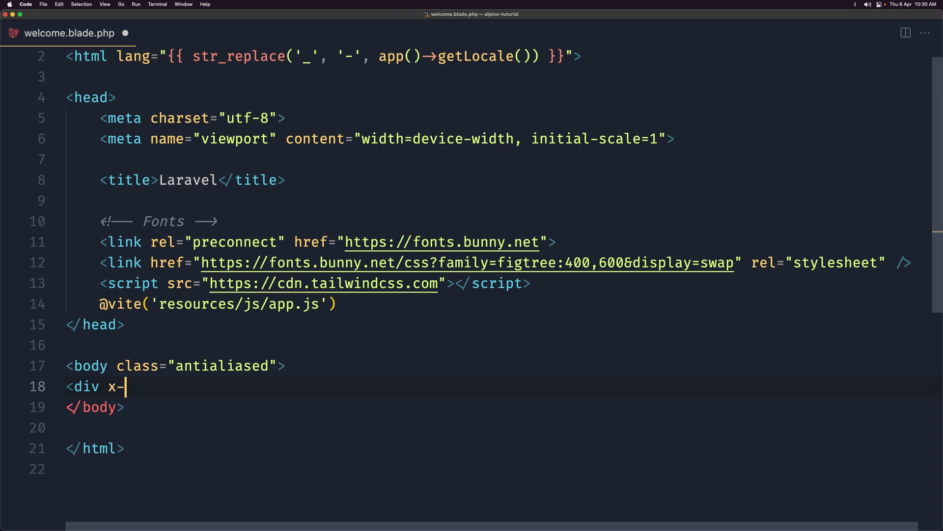
type("data")
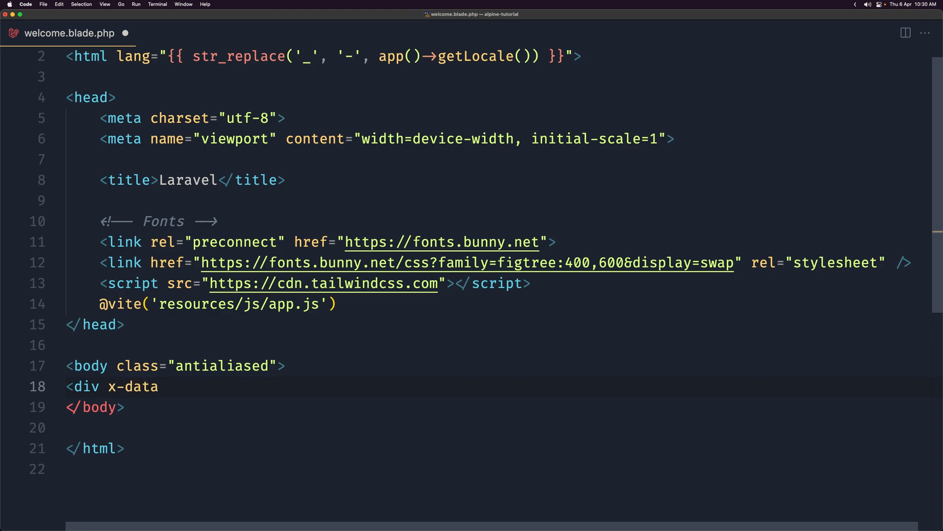
type("=\"")
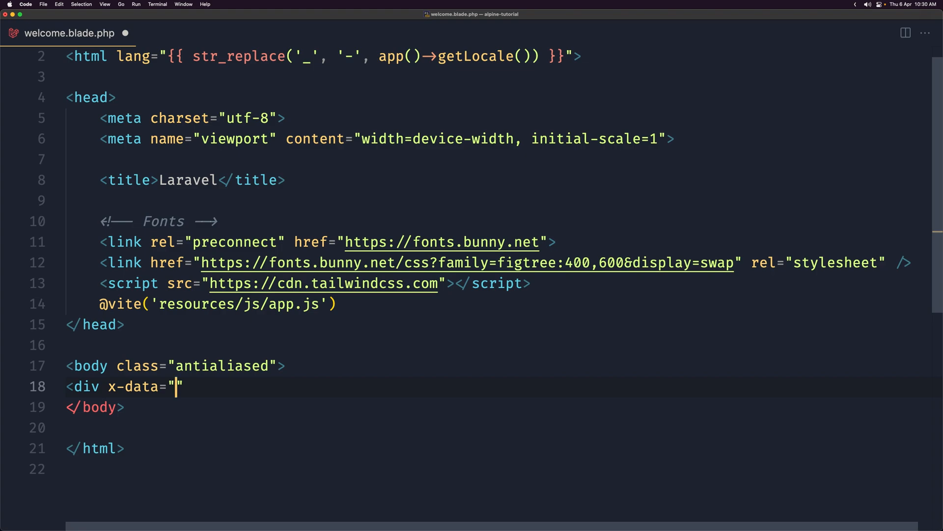
type("{}")
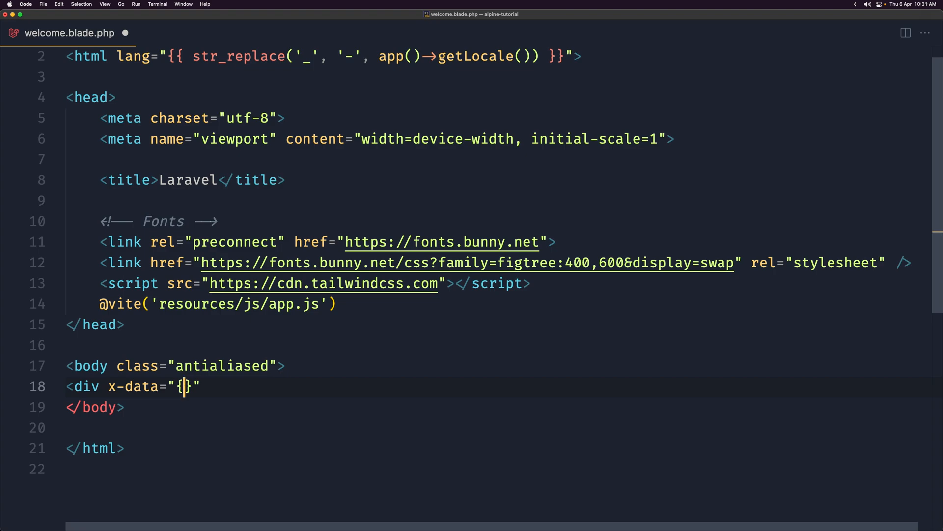
mouse_move(209, 393)
type(">")
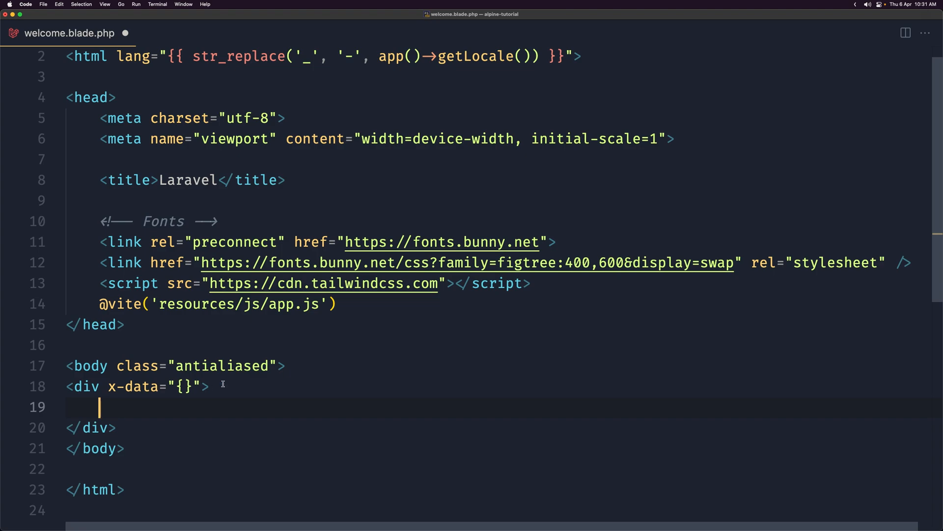
left_click(207, 386)
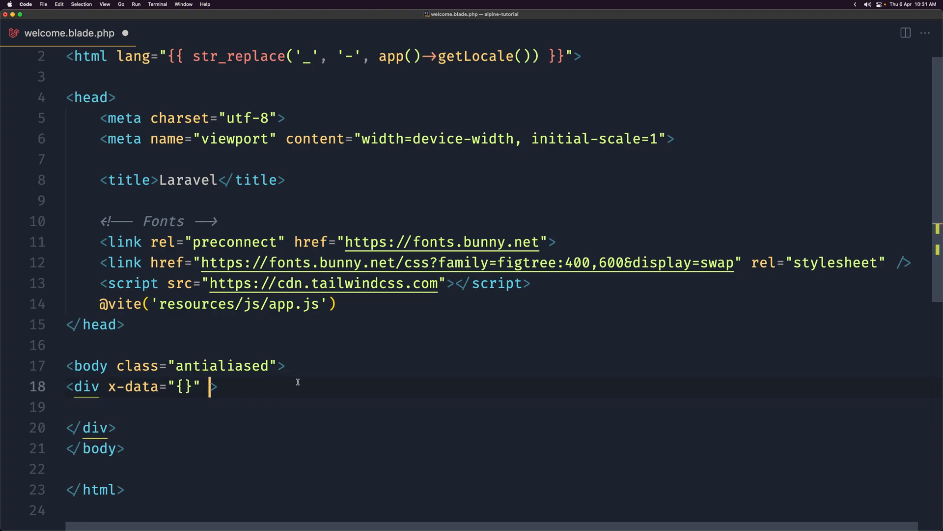
Step: Give the x-data div class="bg-green-400 m-4 p-4 rounded"
type("class=\"\"")
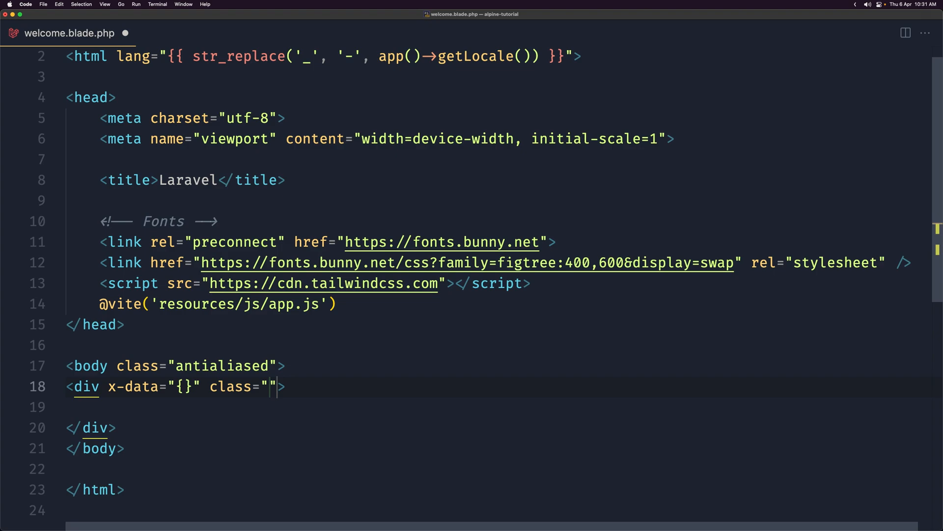
type("bg-gr")
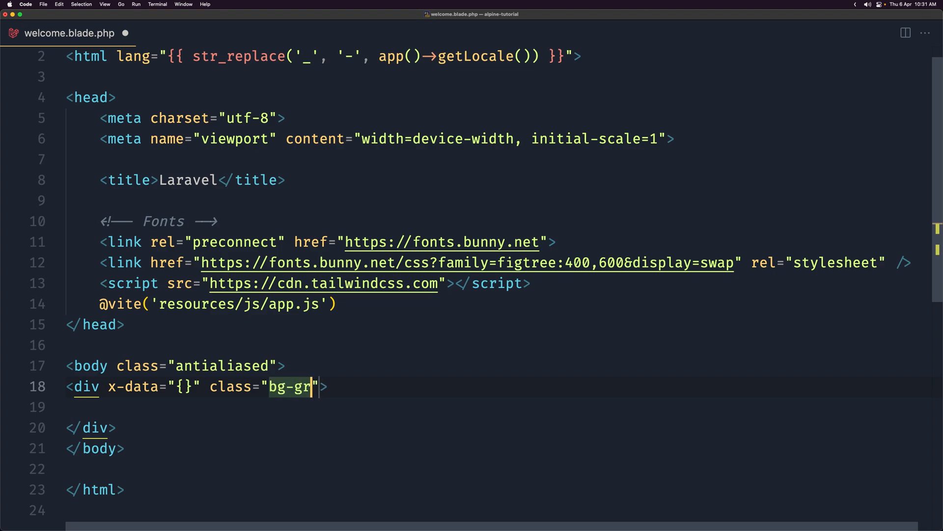
type("een-400")
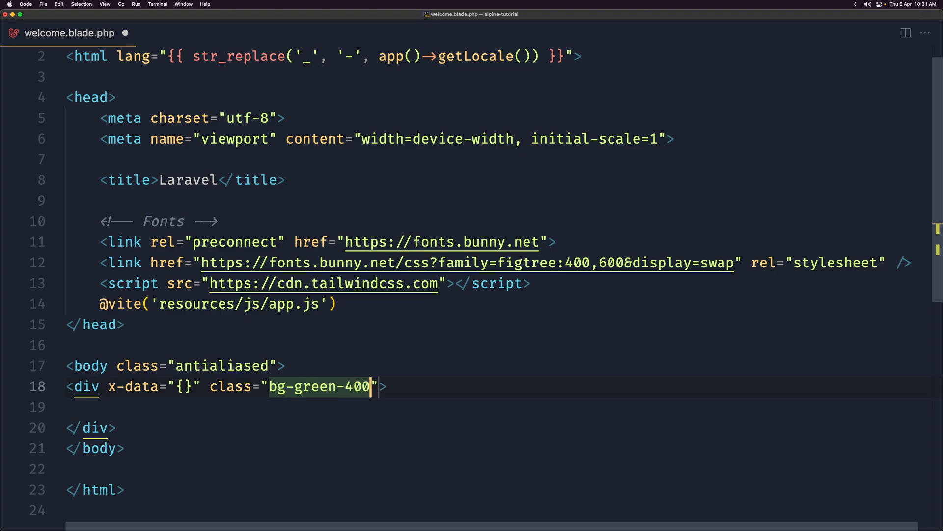
type("m")
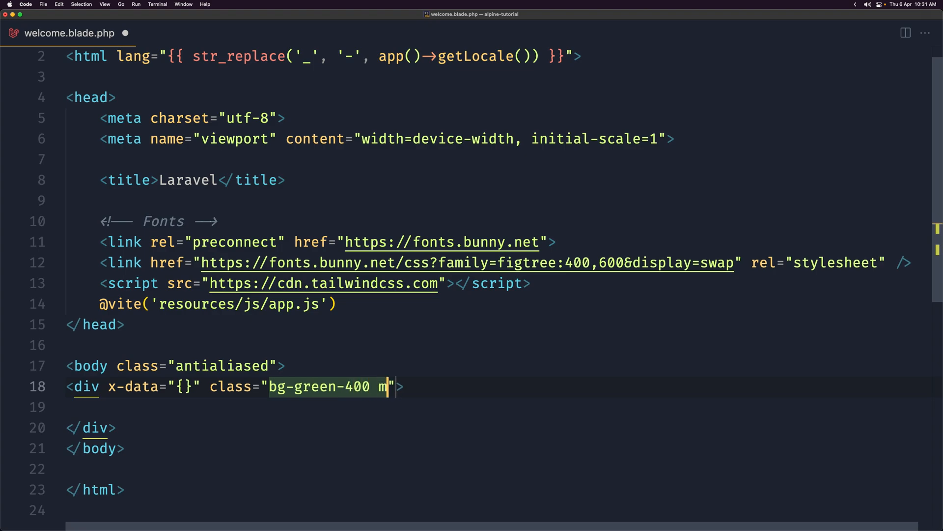
type("-4 p")
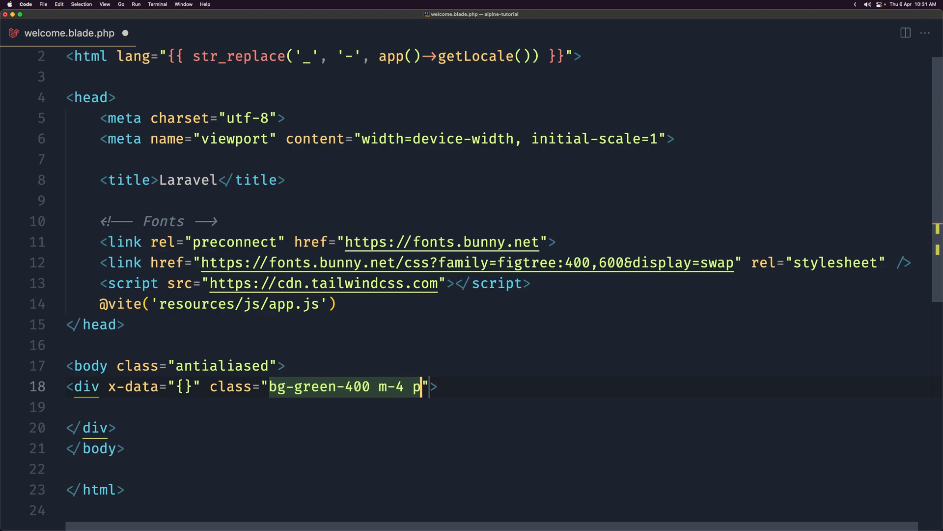
type("-4 roun")
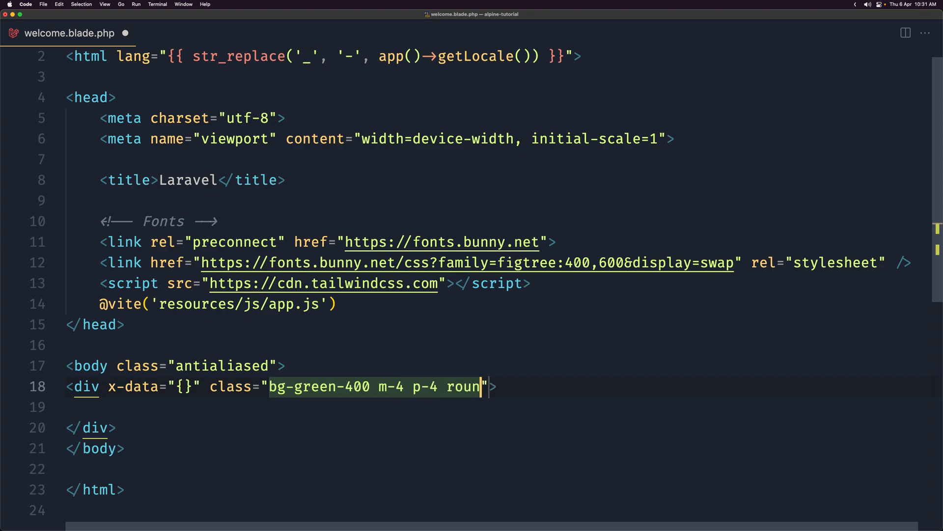
type("ded")
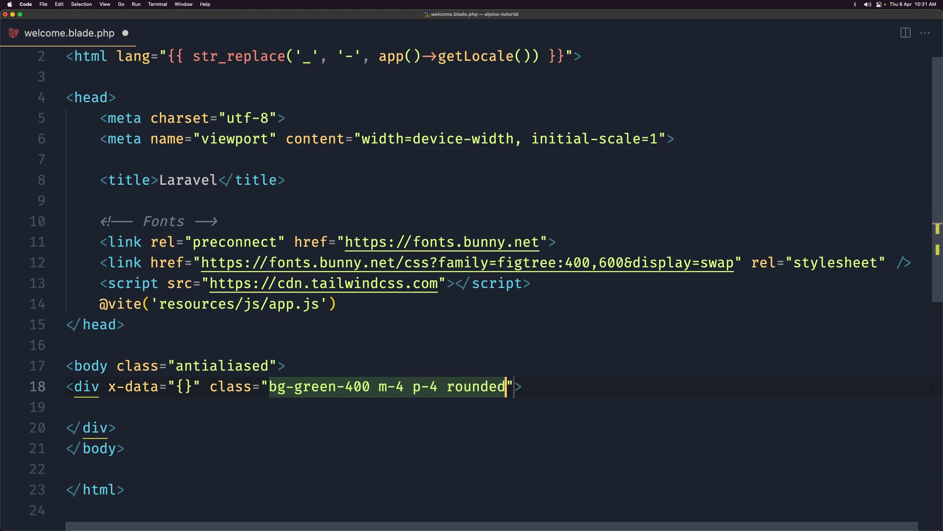
left_click(184, 386)
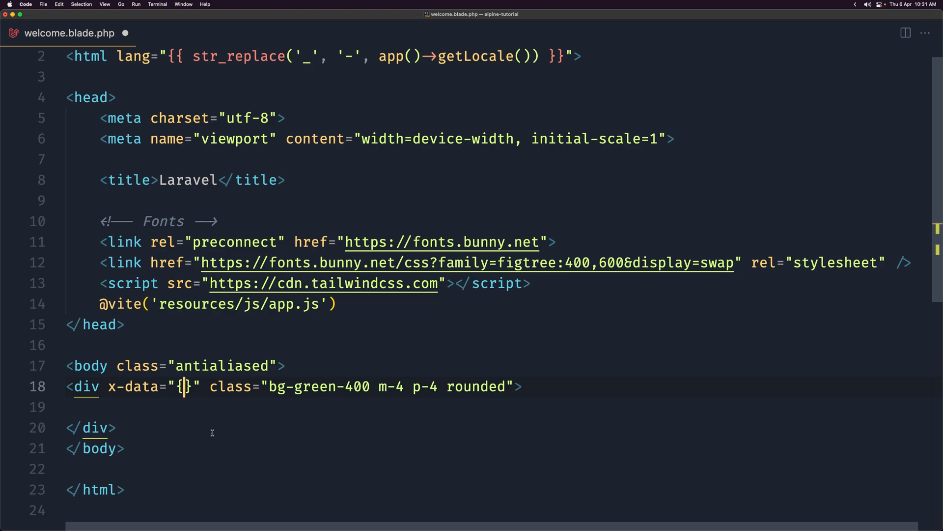
Step: Fill the green div's x-data with name: 'John Doe'
type("n")
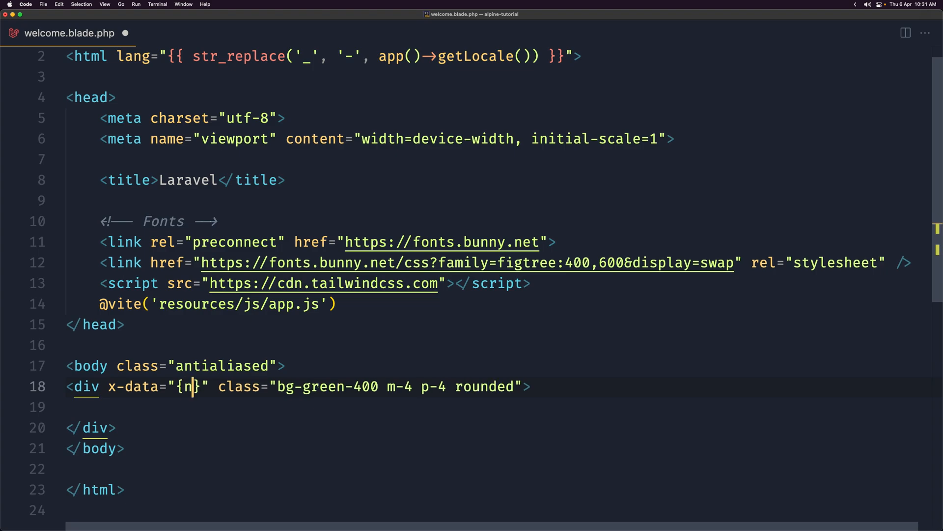
type("ame")
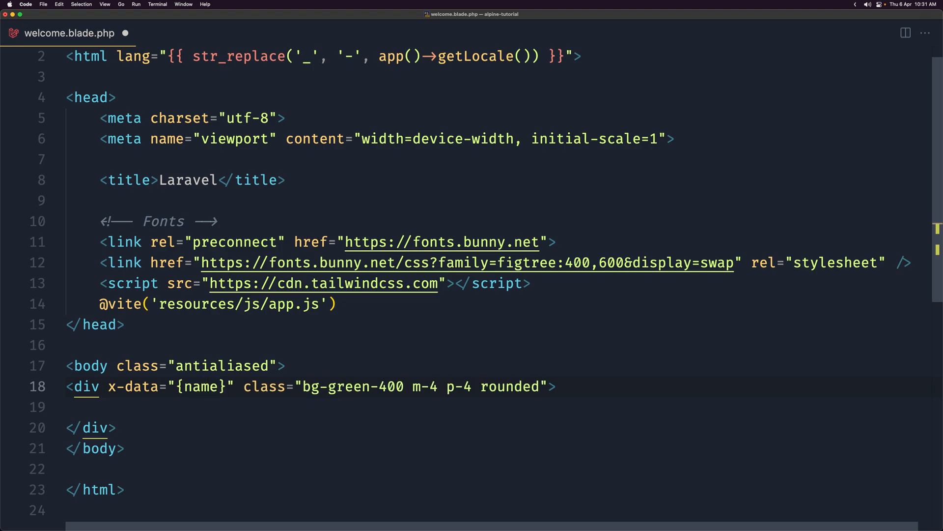
type(":")
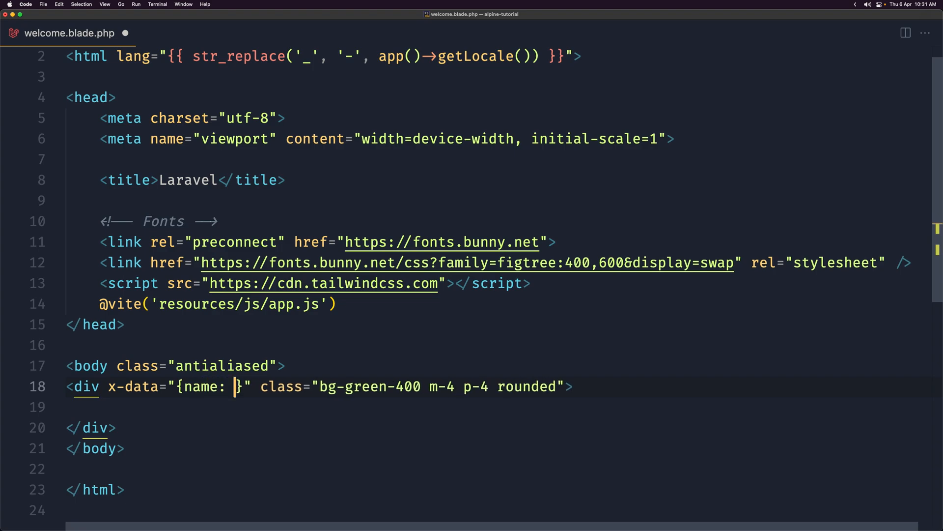
type("\"\"")
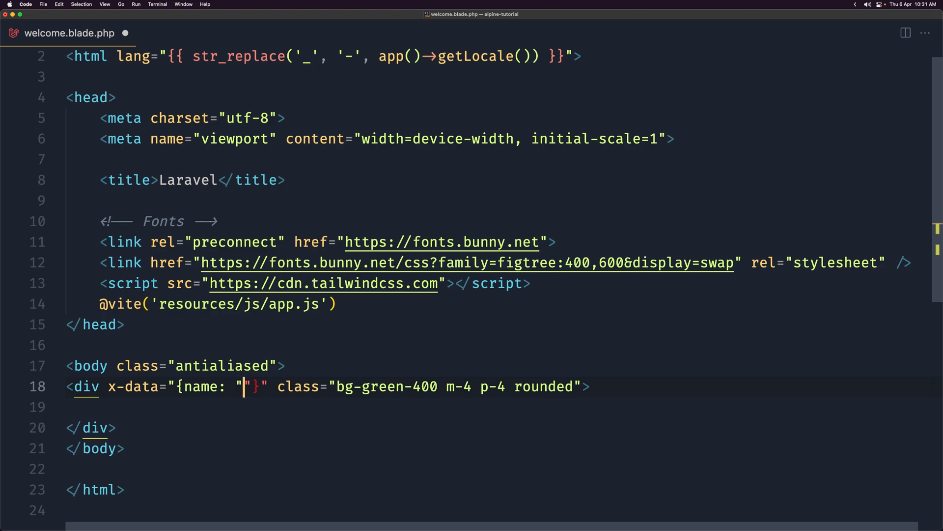
type("'")
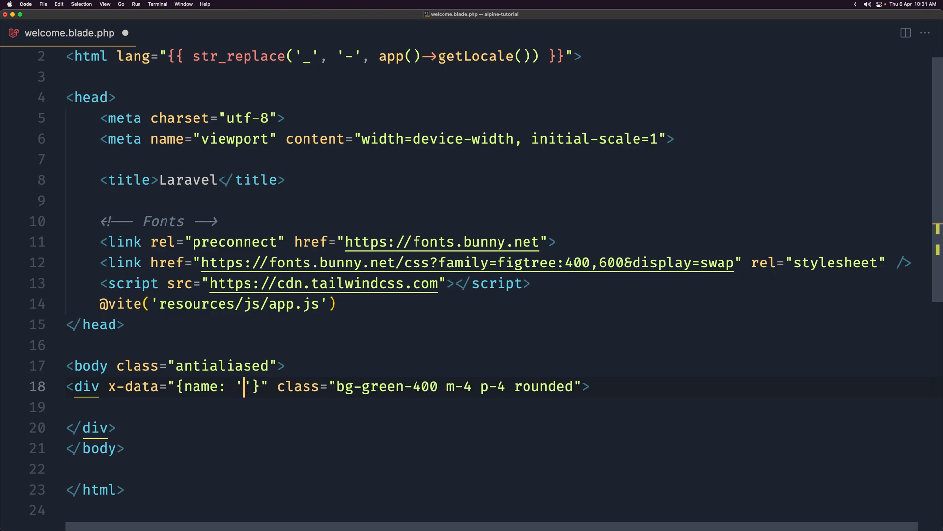
type("John")
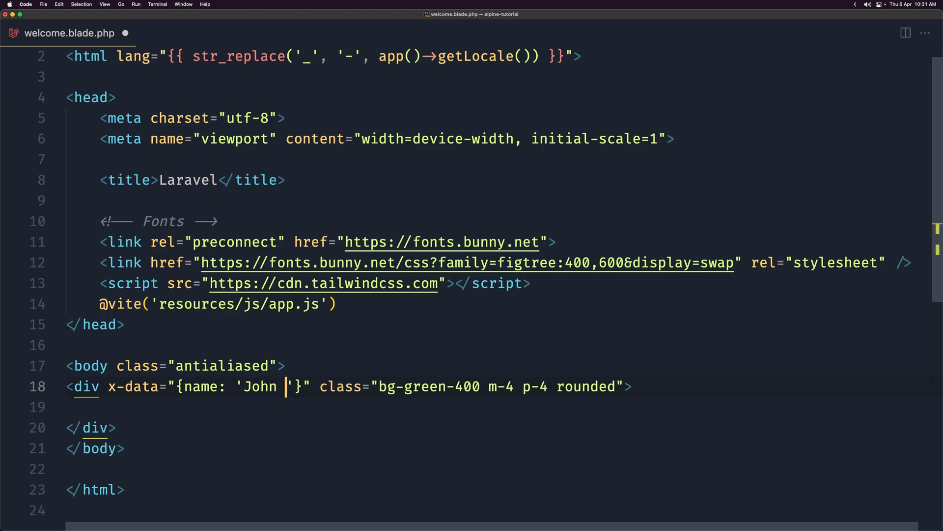
type("Doe")
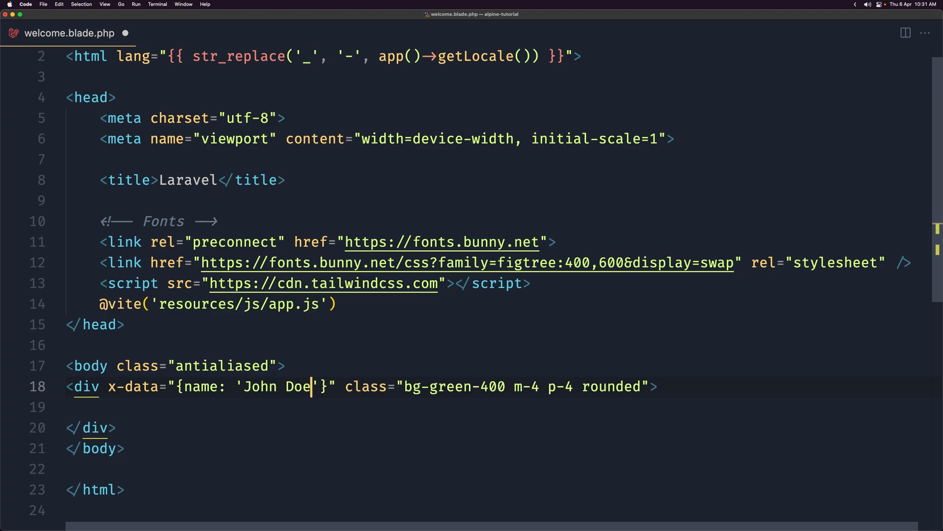
mouse_move(175, 432)
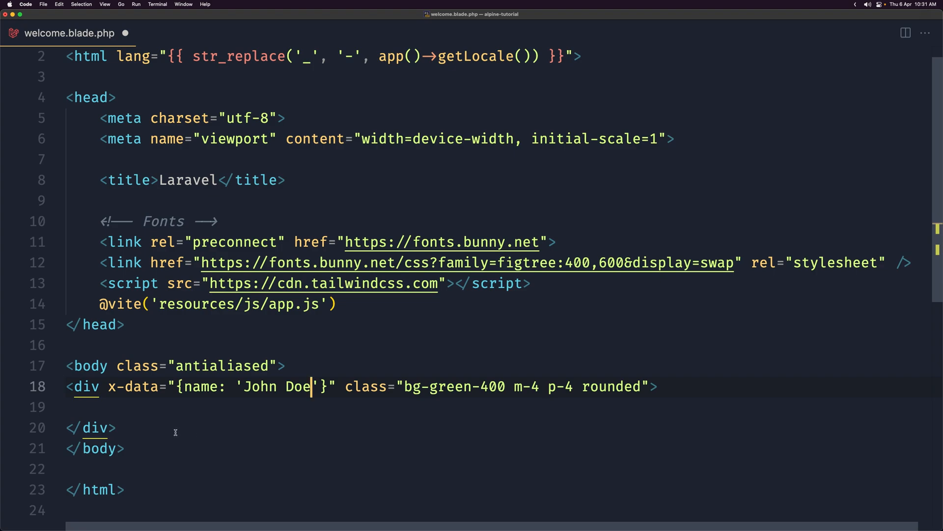
mouse_move(182, 426)
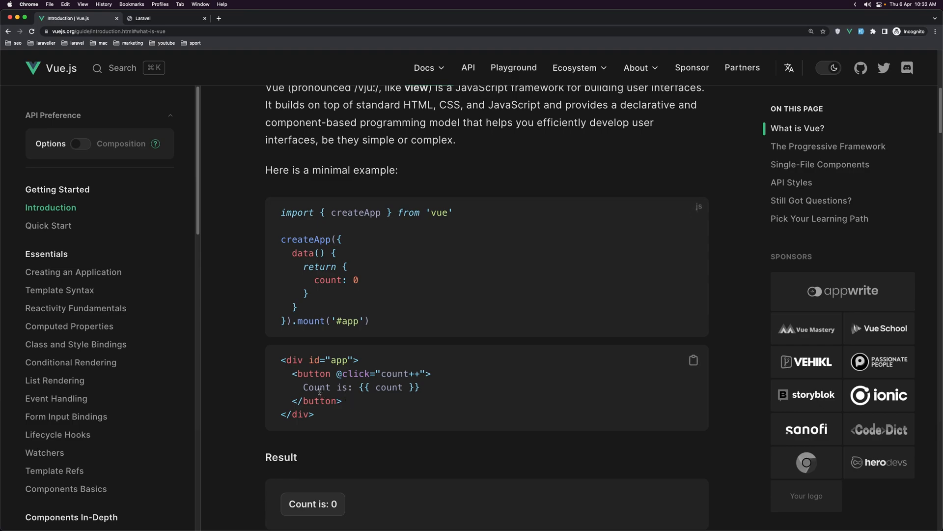
double_click(389, 387)
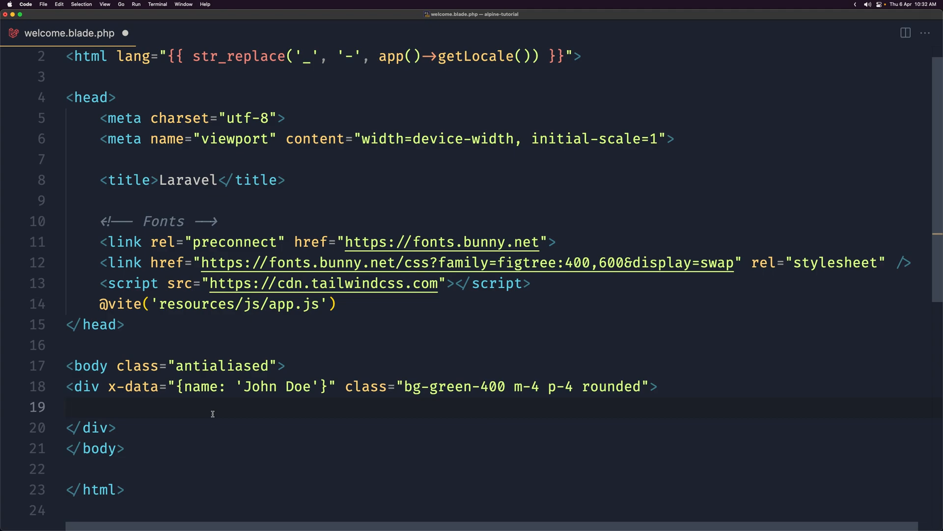
Step: Add a span with name inside the green div and check the page in Chrome
type("<")
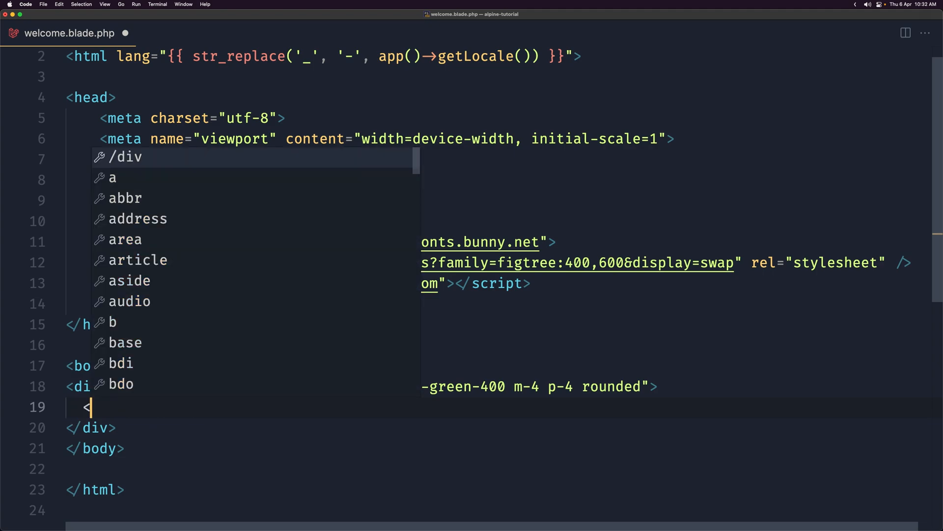
type("span>{{  }}</span>")
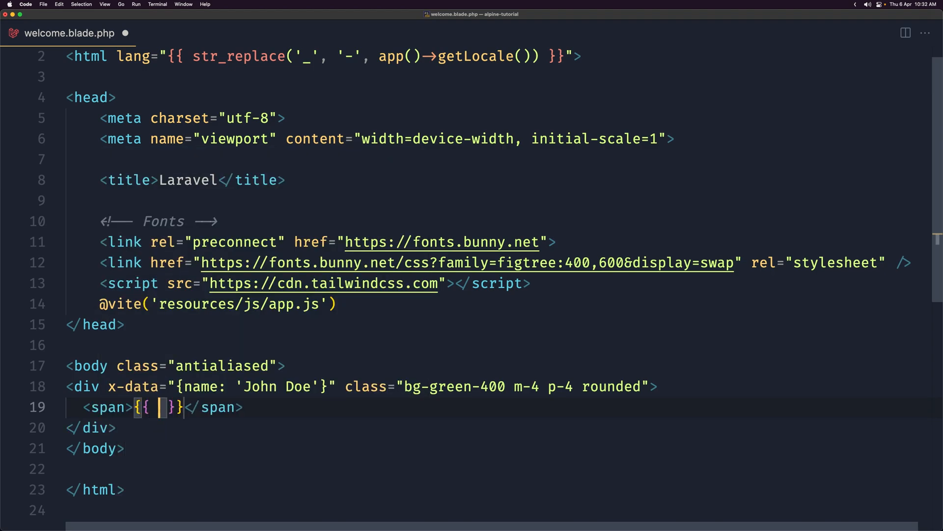
type("nam")
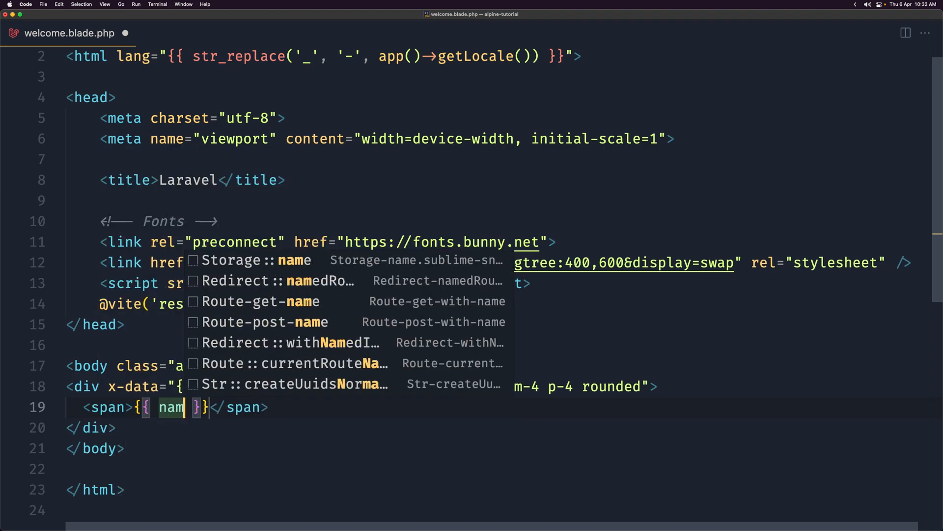
key("Escape")
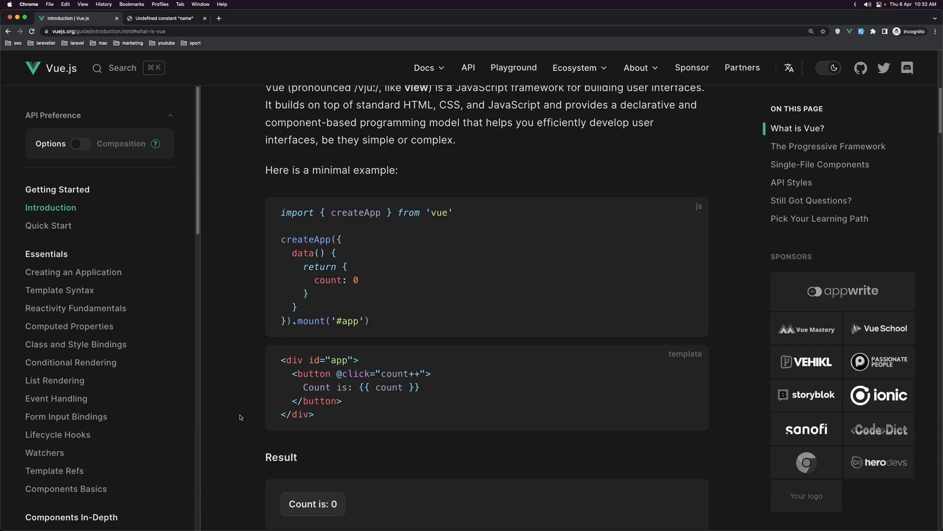
left_click(164, 17)
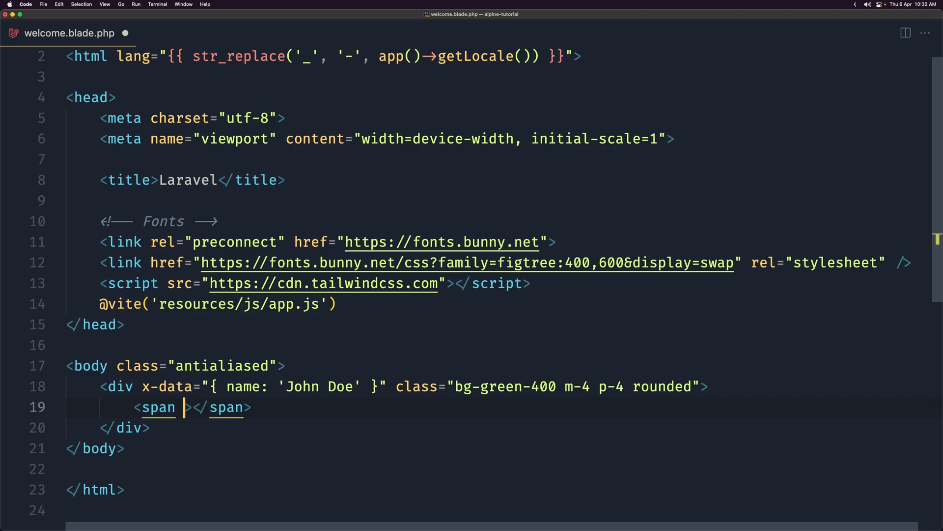
Step: Give the span x-text="name" and reload Chrome to see John Doe
type("x-test")
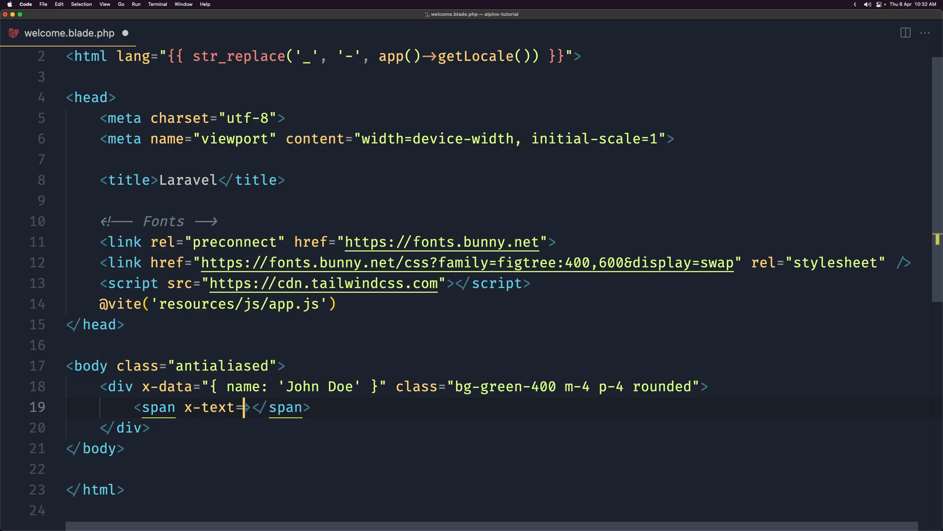
type("\"")
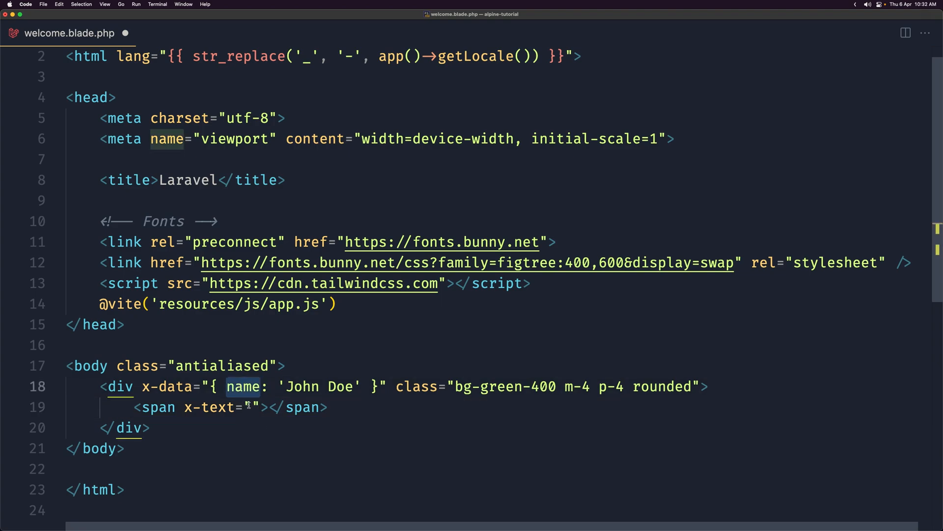
type("na")
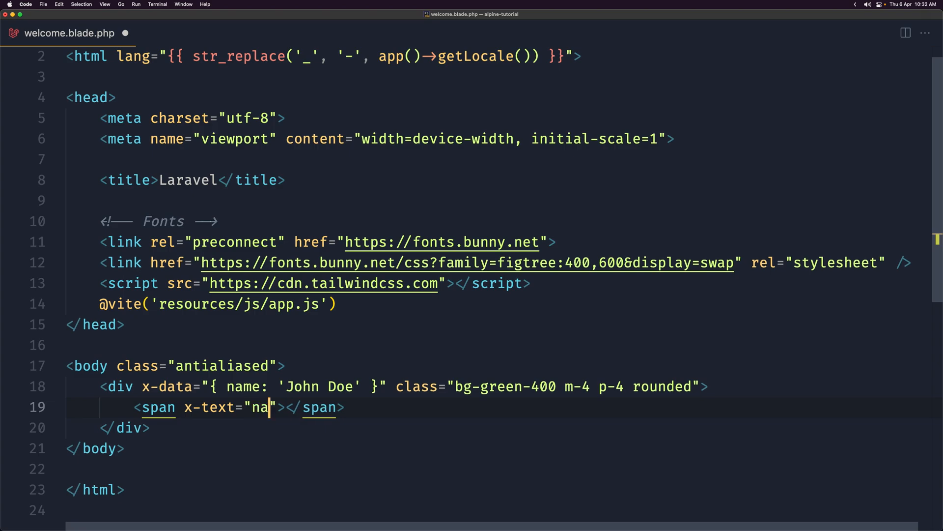
type("me")
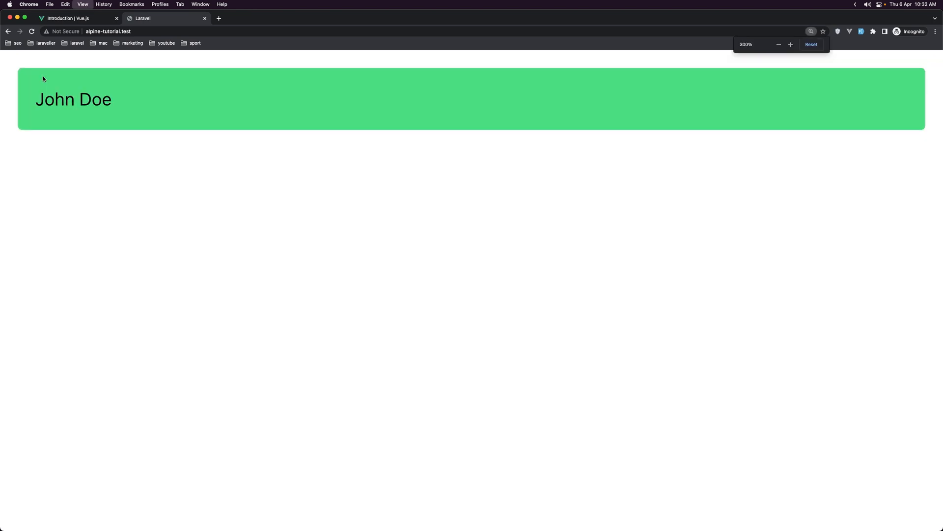
left_click(811, 44)
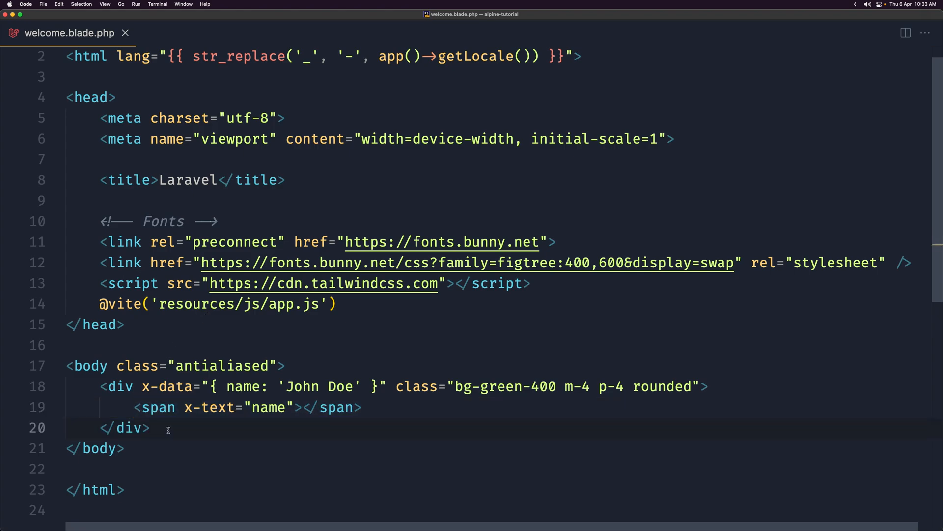
Step: Add a second div with class="bg-slate-200 m-4 p-4 rounded" below the green one
type("<div")
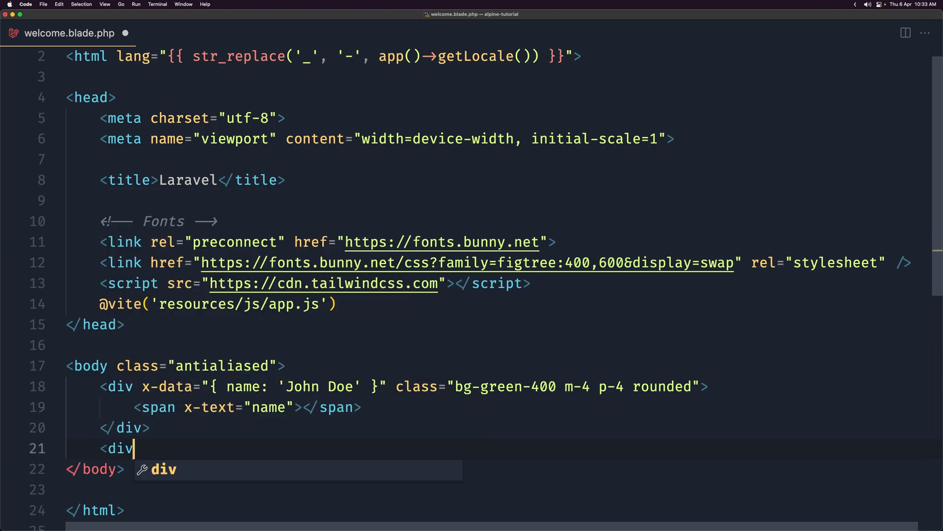
type("class=\"\"")
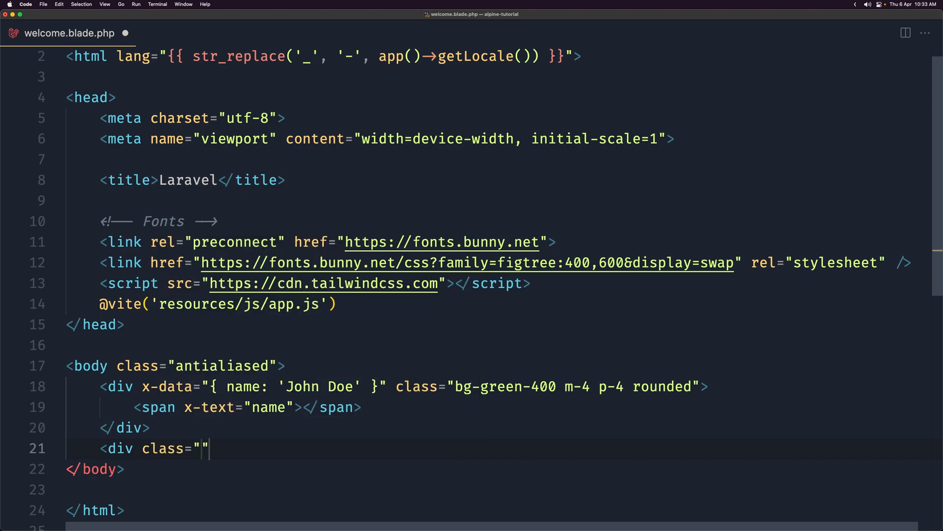
type("bg-")
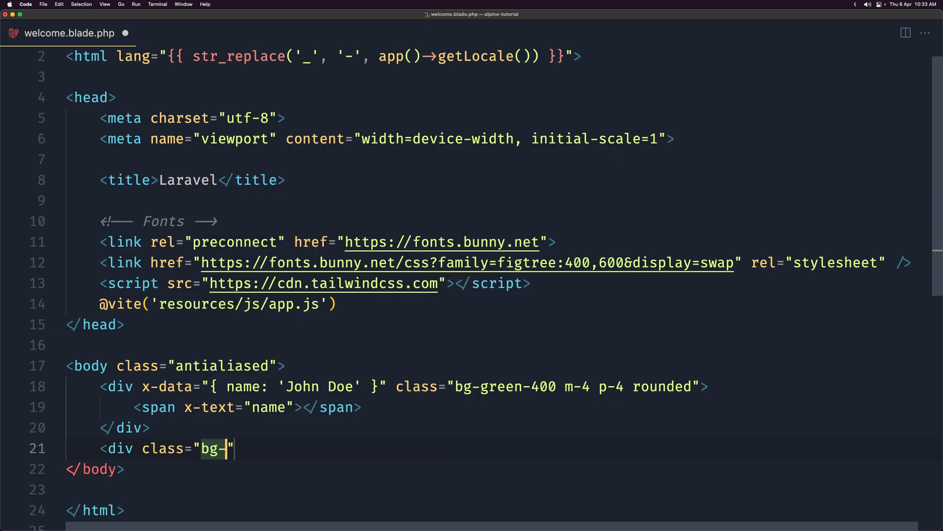
type("s")
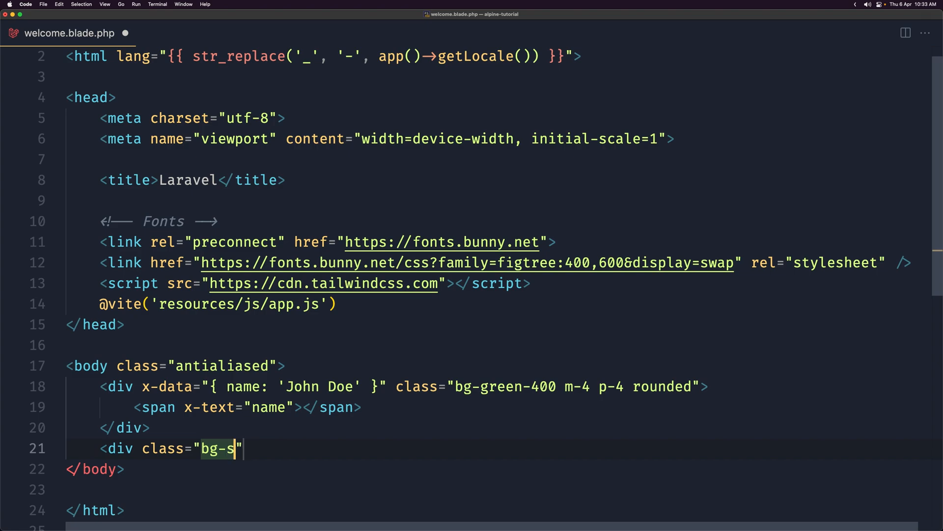
type("late-")
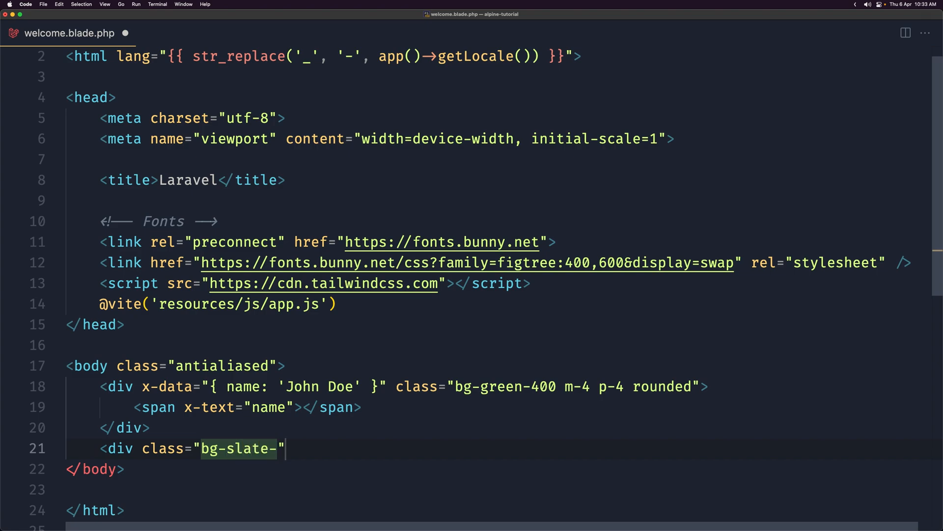
type("10")
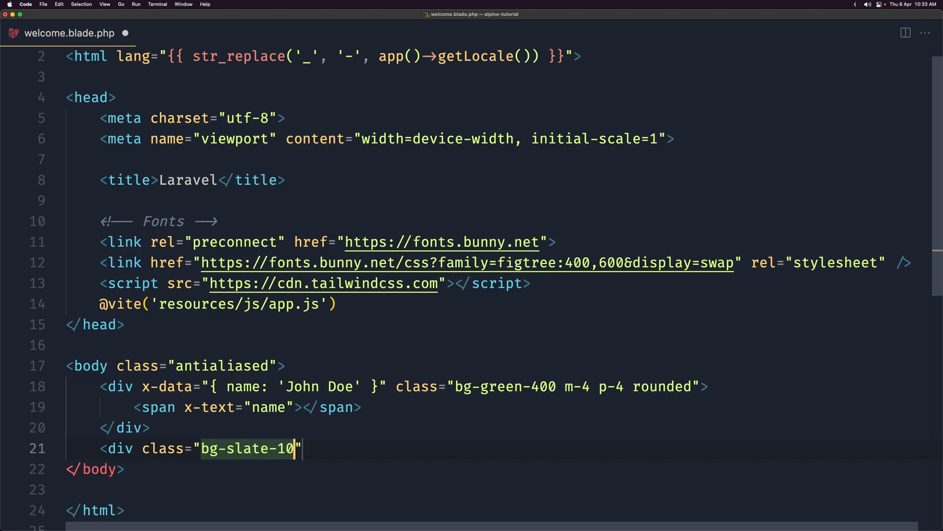
key("Backspace")
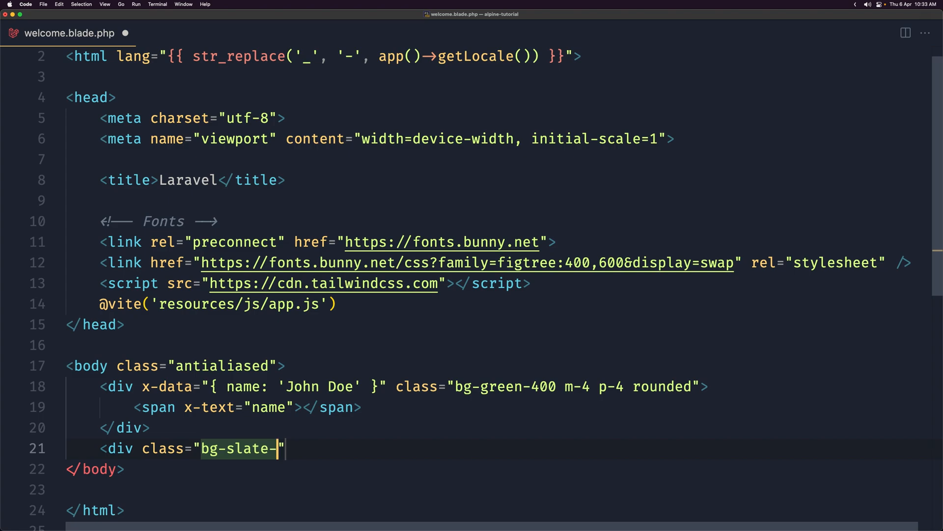
type("200")
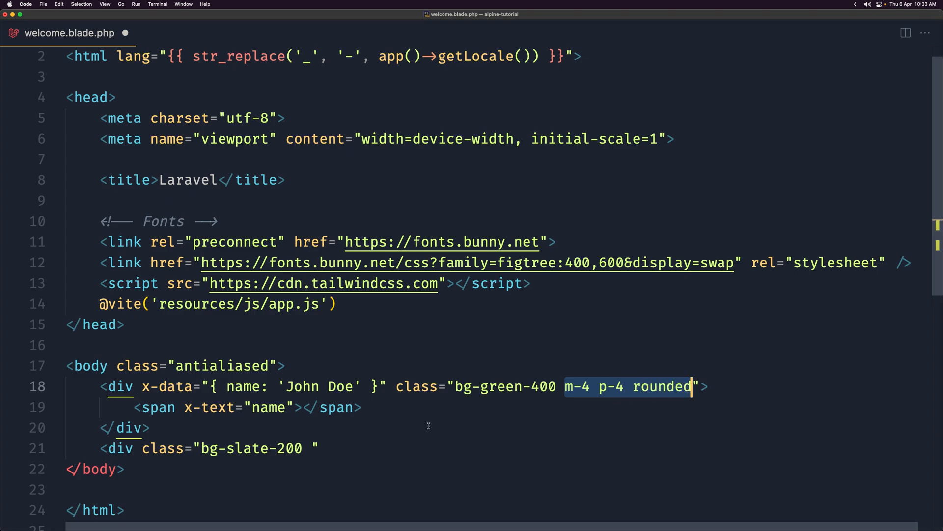
type("m-4 p-4 rounded")
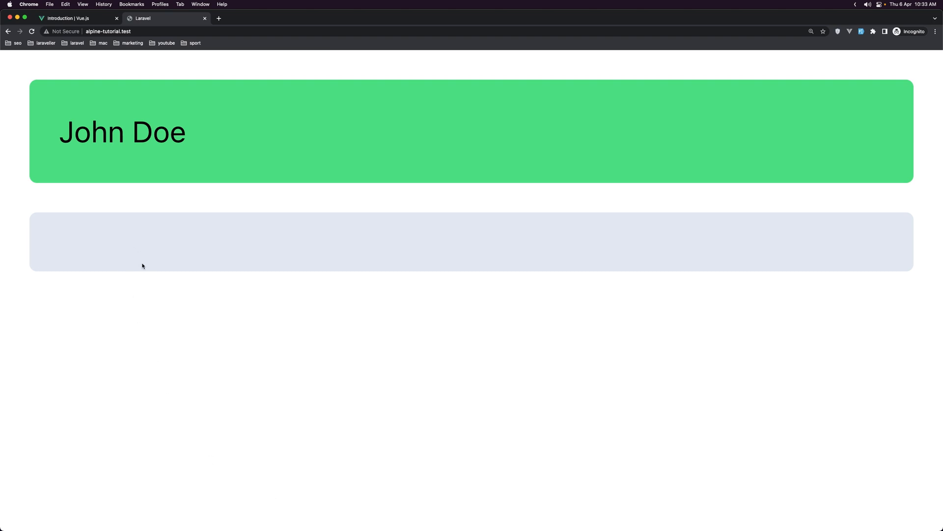
mouse_move(141, 278)
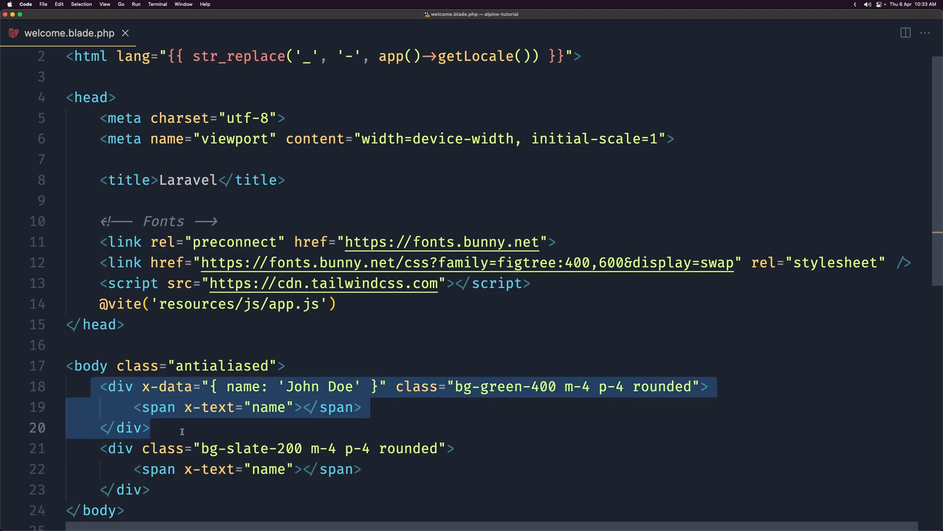
left_click(151, 427)
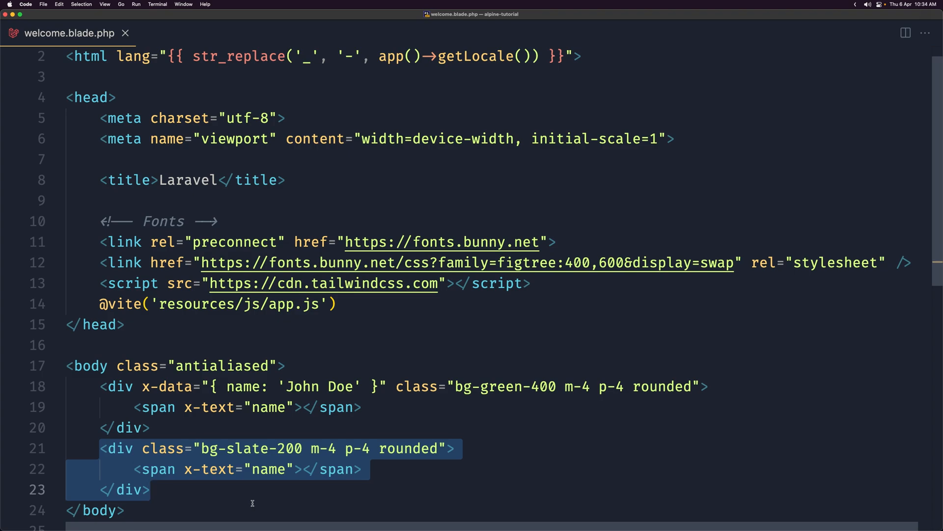
mouse_move(256, 491)
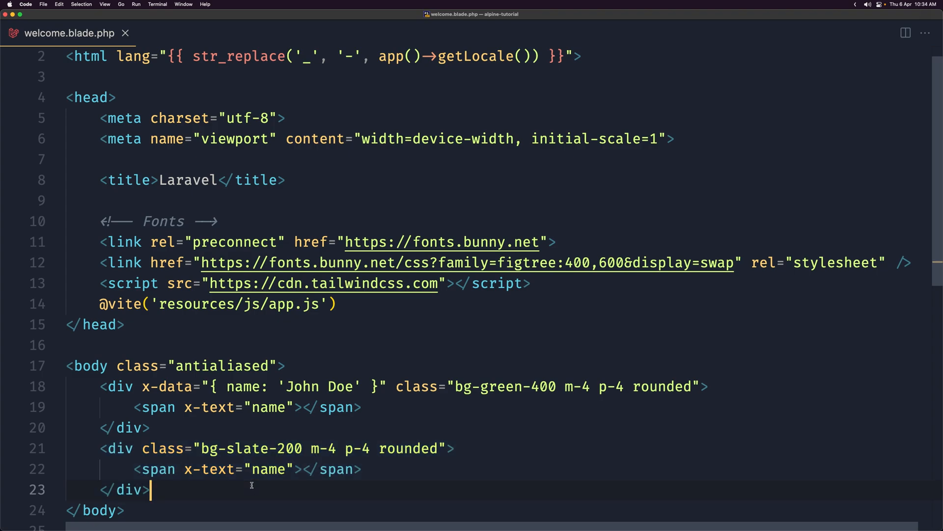
mouse_move(216, 430)
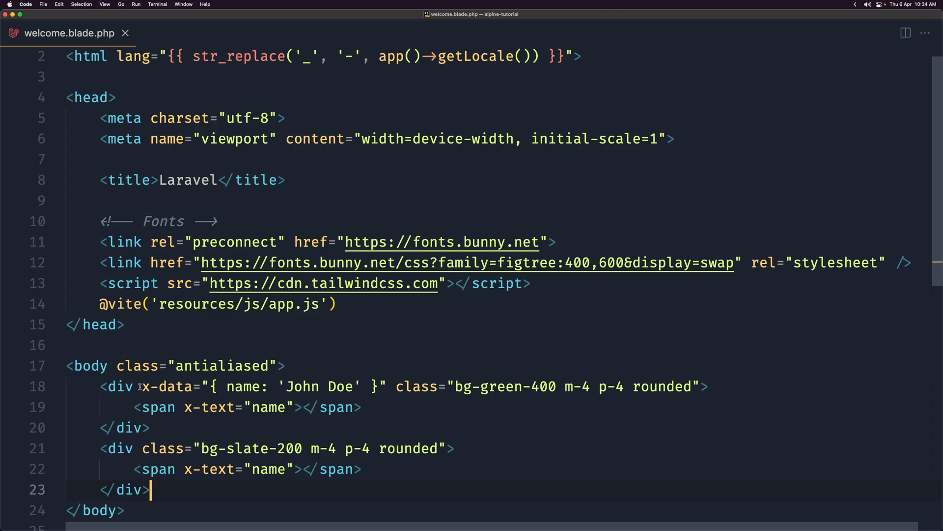
double_click(165, 385)
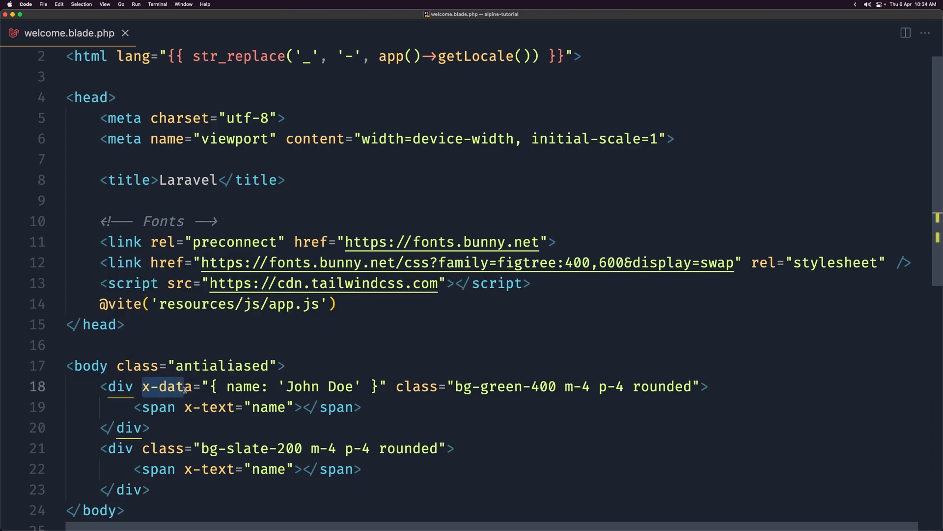
left_click(226, 386)
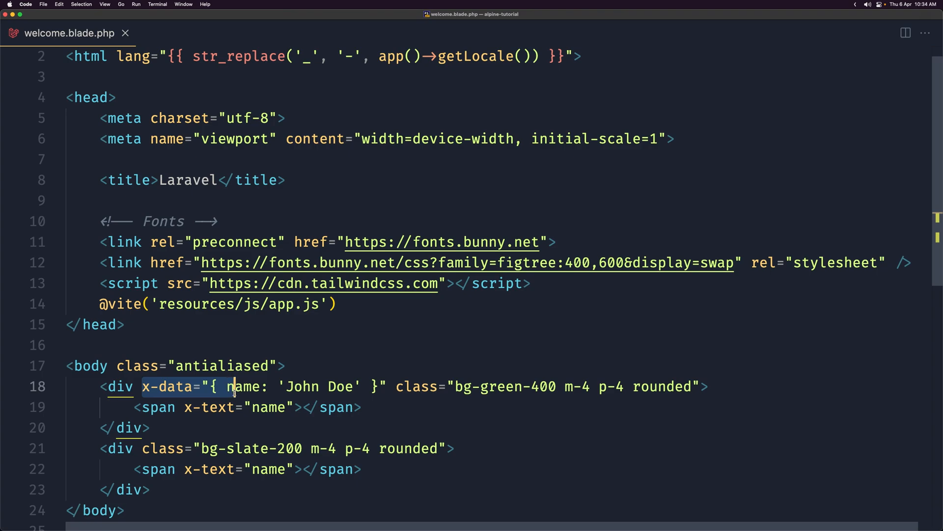
left_click(120, 385)
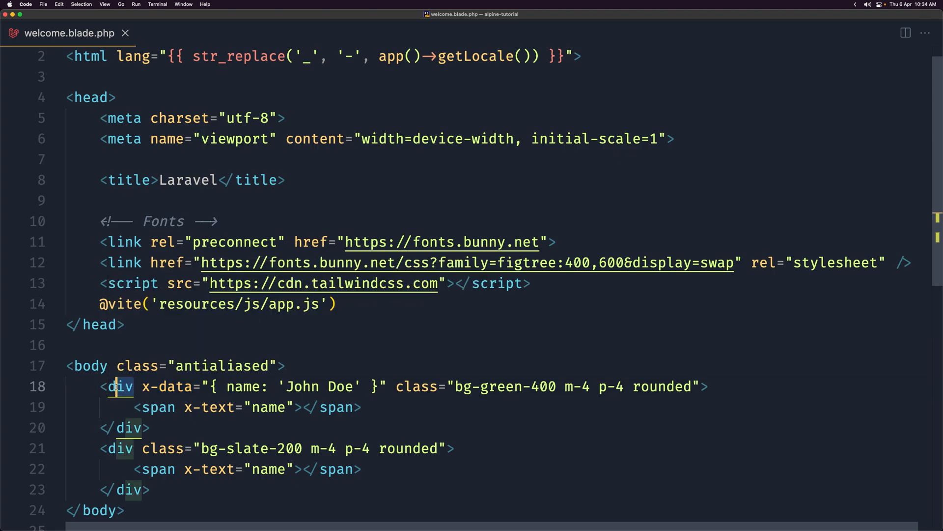
mouse_move(158, 407)
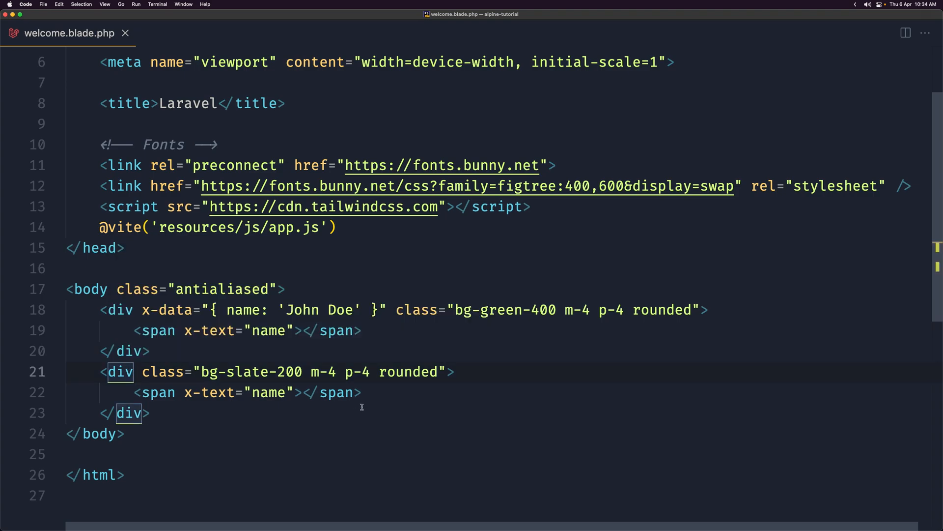
Step: Give the slate div x-data="{ message: 'Hello World' }"
type("x-data=\"")
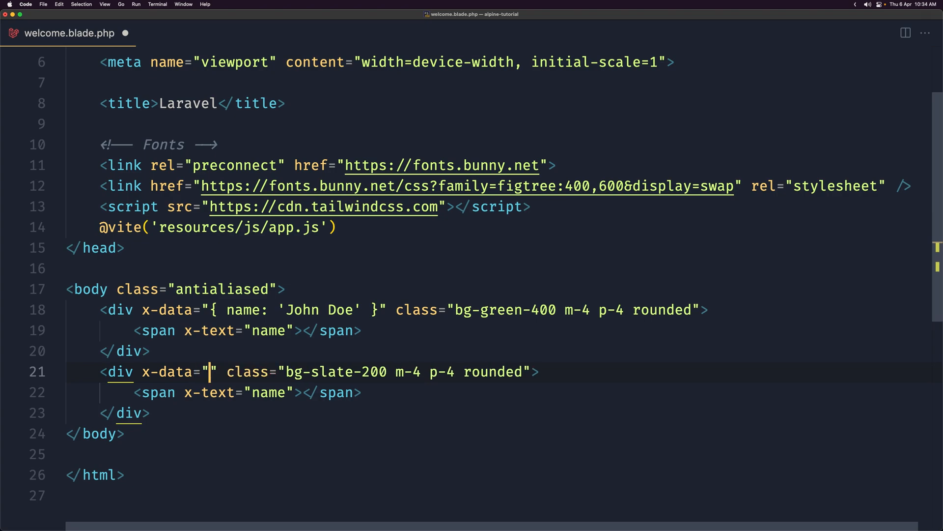
type("{}")
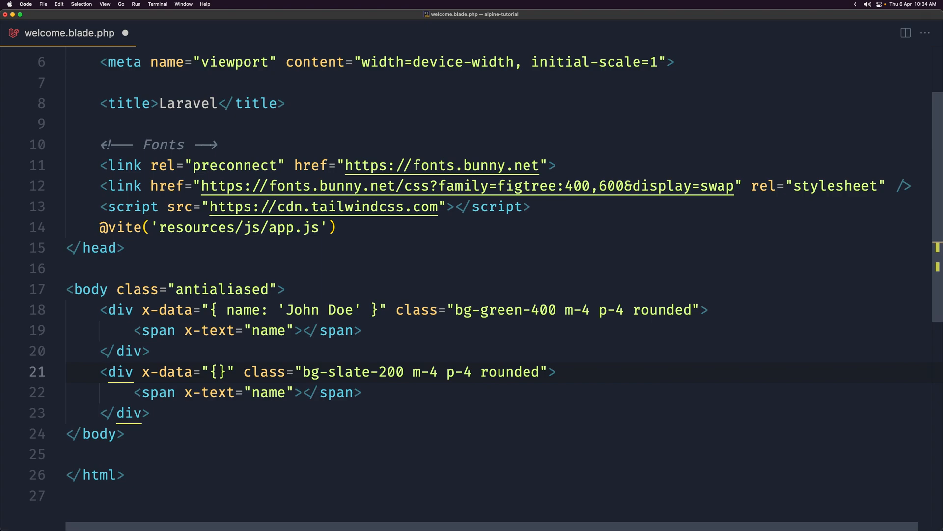
type("message")
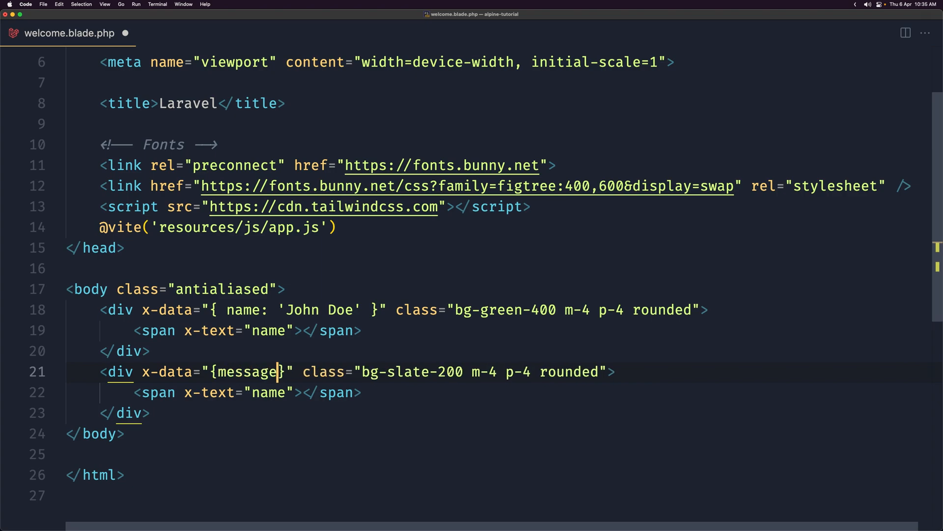
type(": ''")
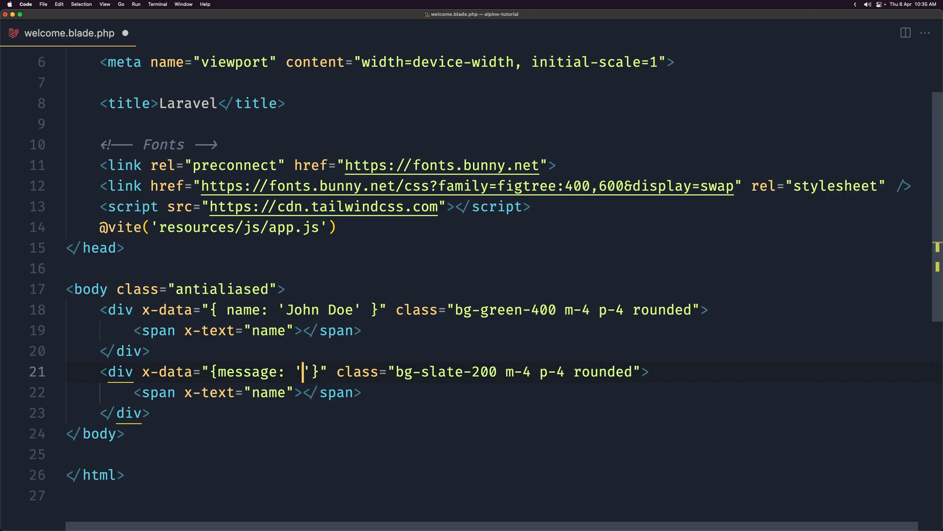
type("Hello Wor")
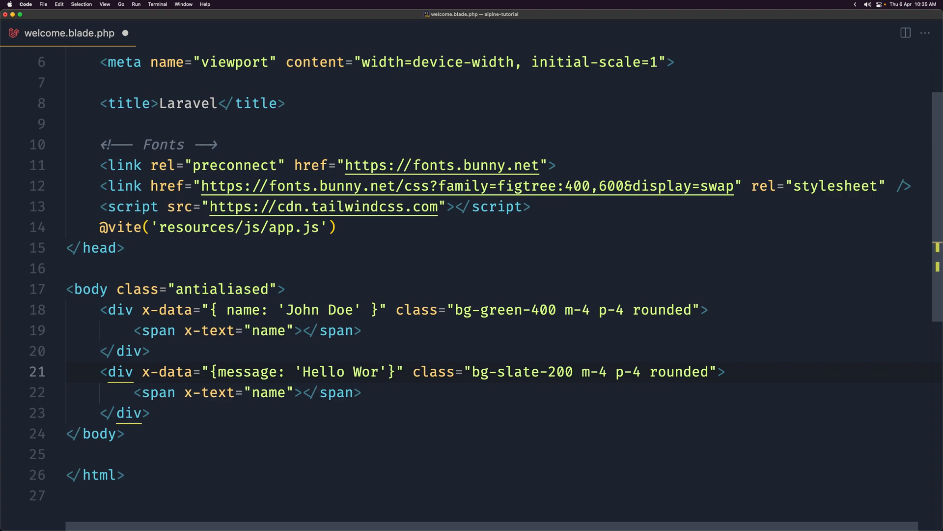
type("ld")
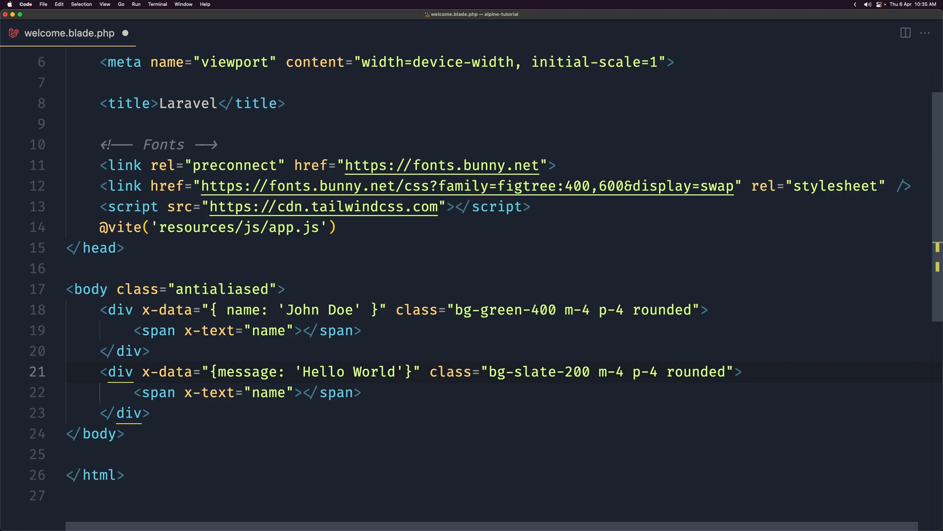
Step: Change the slate span's x-text from name to message
double_click(247, 371)
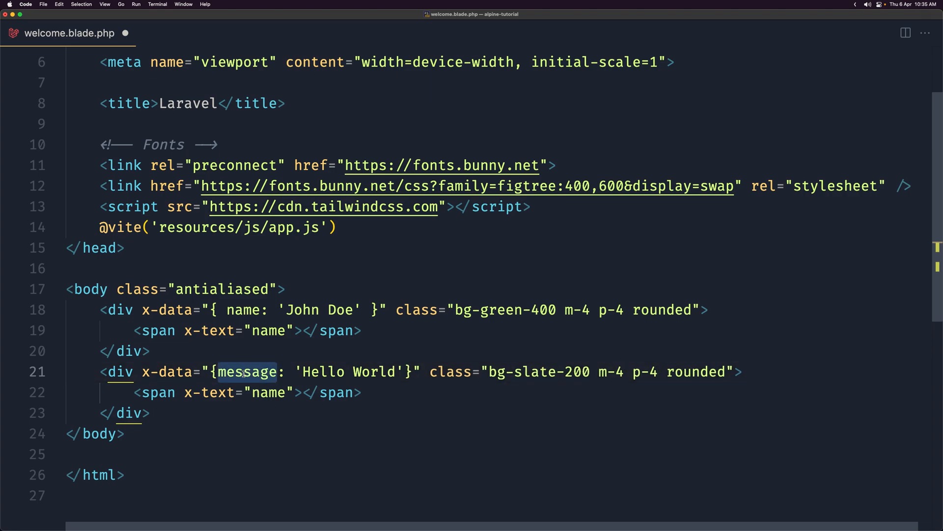
double_click(268, 393)
type("messag")
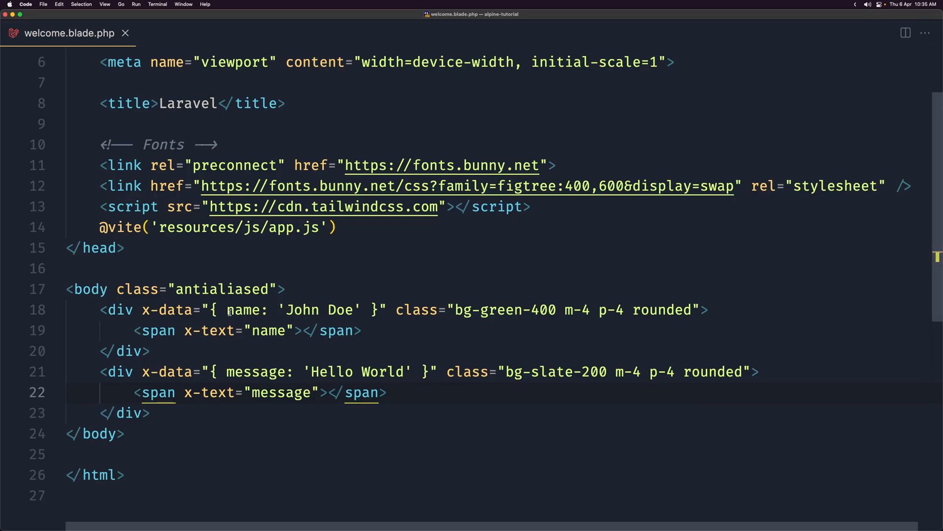
double_click(244, 309)
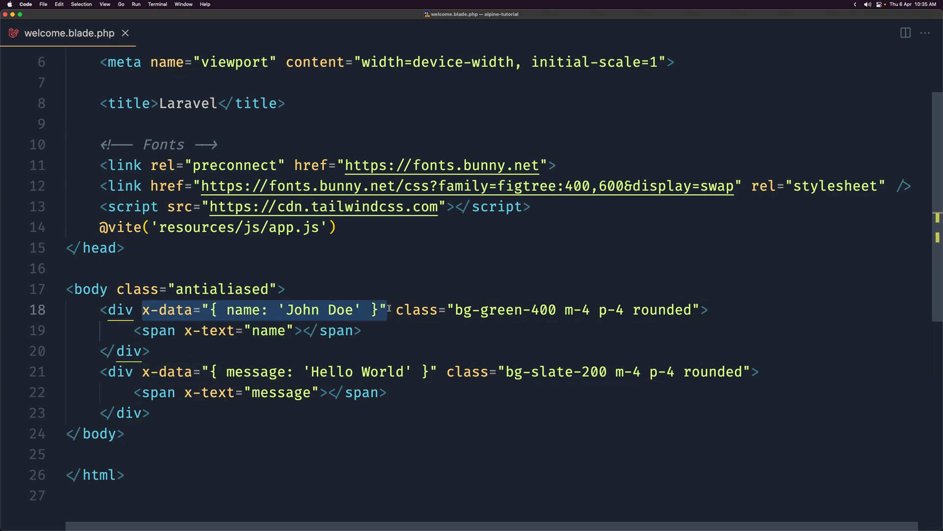
Step: Move x-data="{ name: 'John Doe' }" to <body> and add a <br /> with name span under message
key("Backspace")
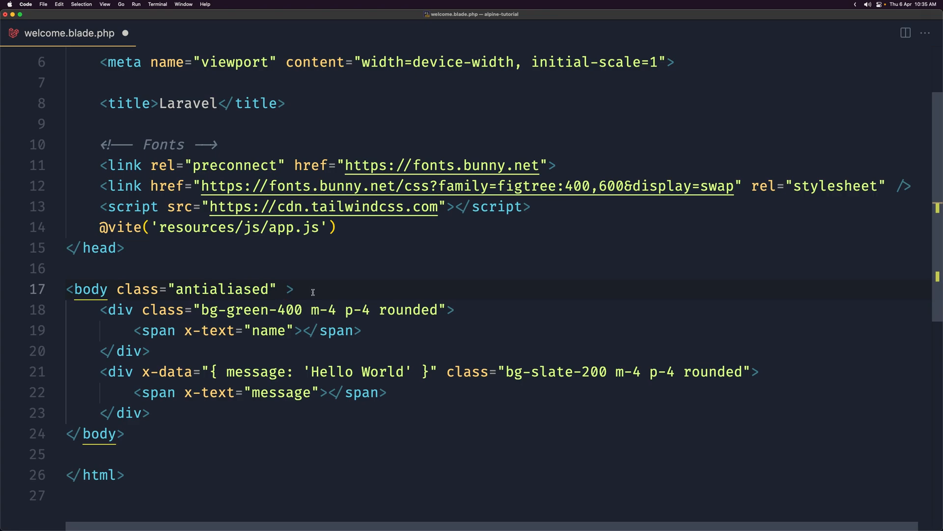
type("x-data=\"{ name: 'John Doe' }\"")
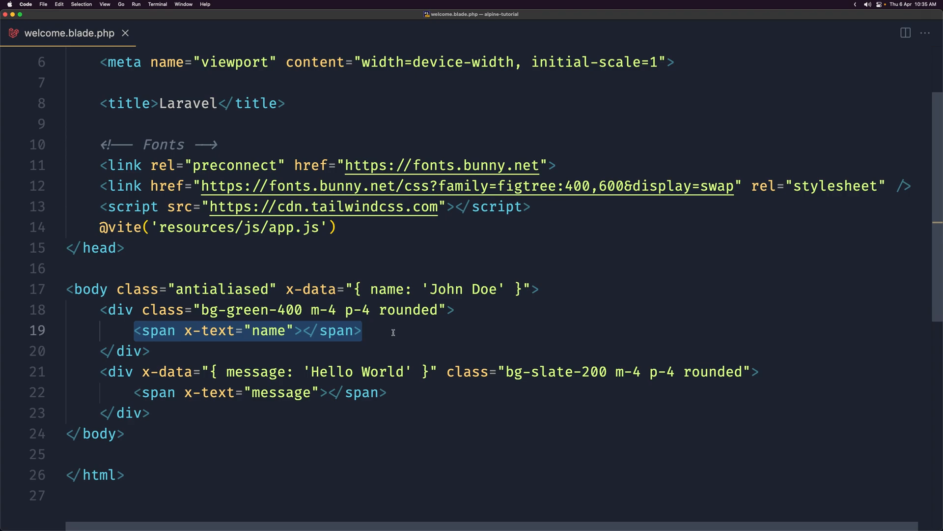
left_click(389, 392)
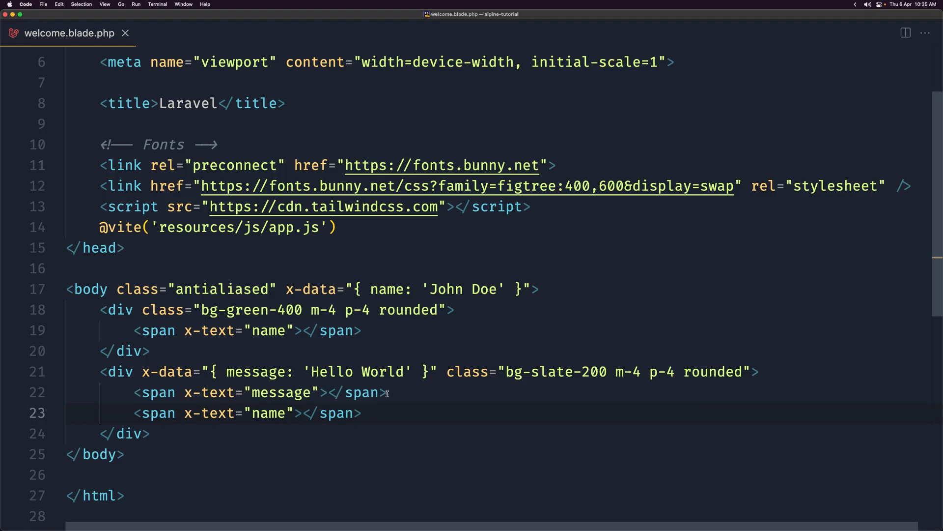
type("<b")
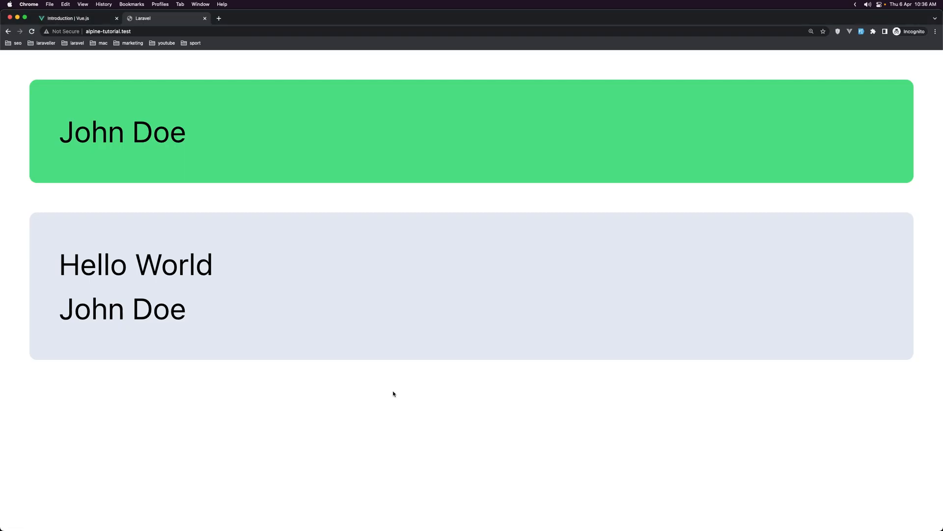
double_click(136, 264)
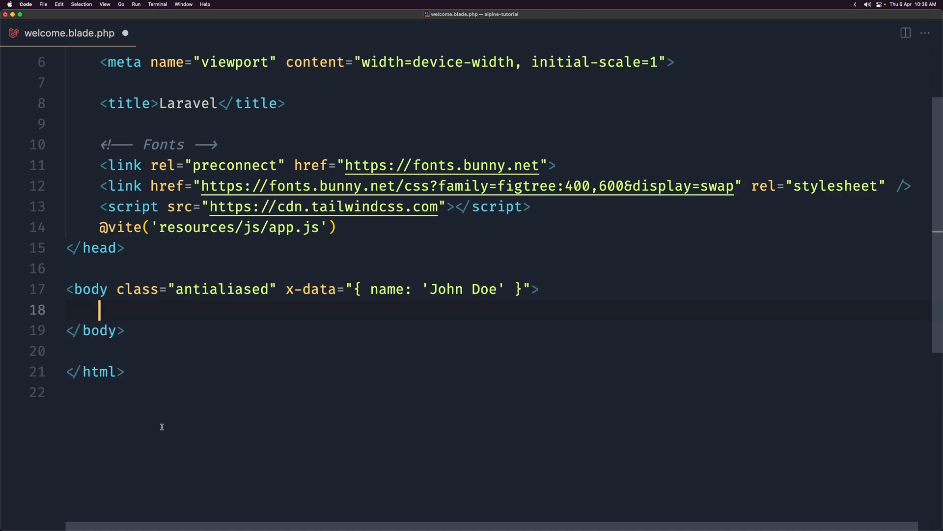
Step: Wrap the green and slate divs in <div x-data="{ name: 'John Doe' }">
type("<di")
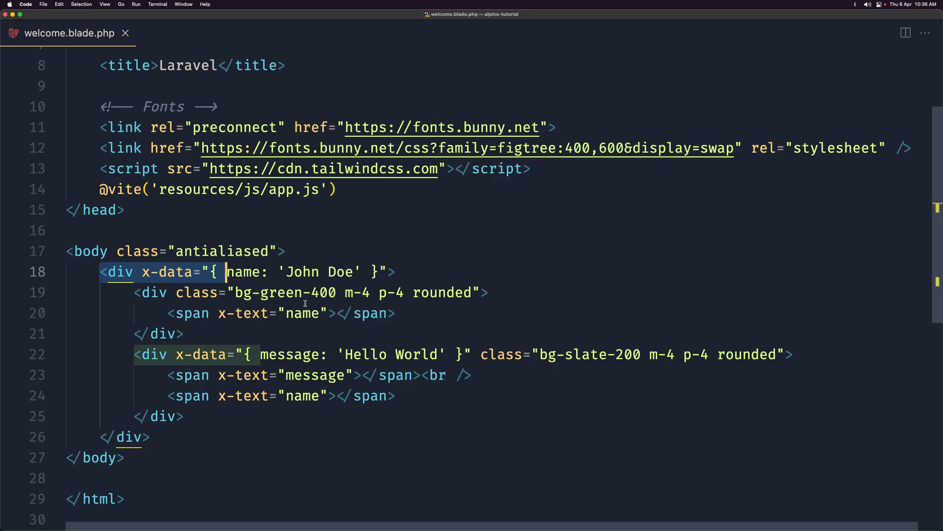
left_click(208, 293)
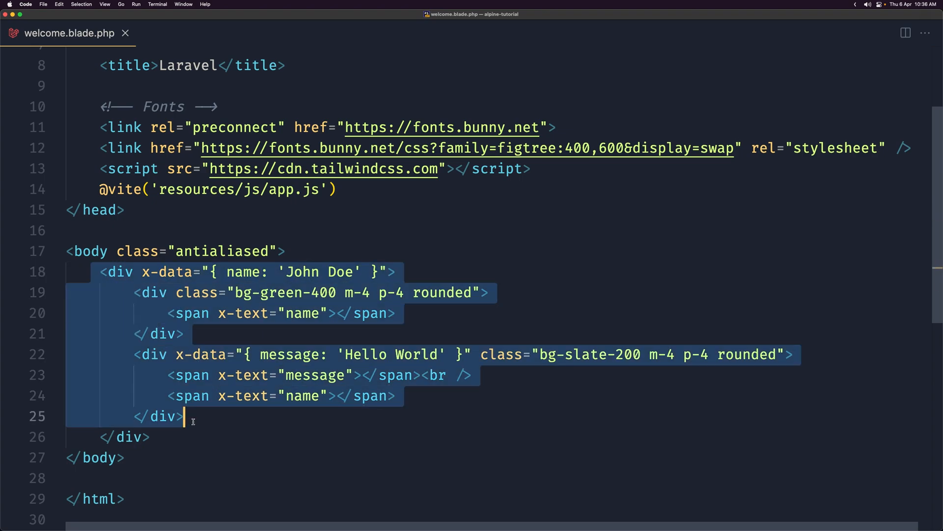
left_click(202, 354)
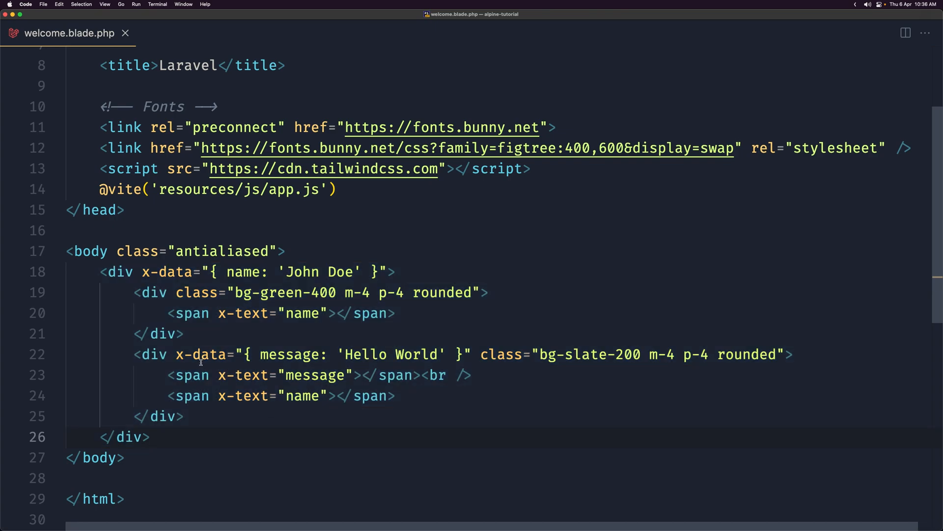